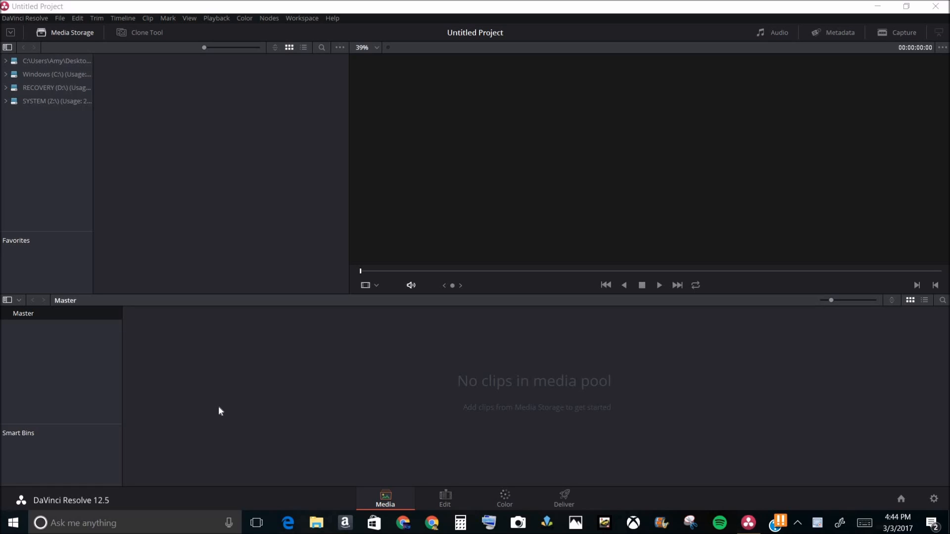
pyautogui.moveTo(48, 52)
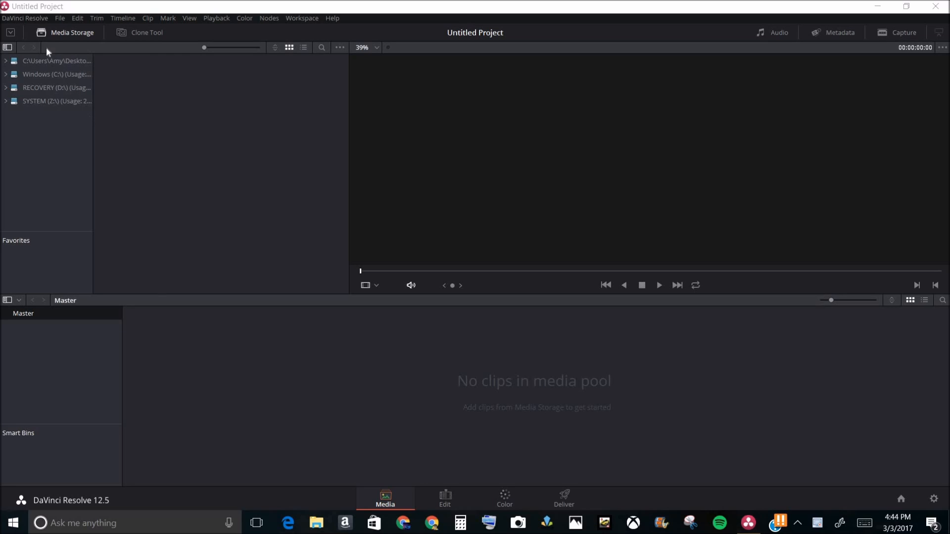
pyautogui.moveTo(327, 318)
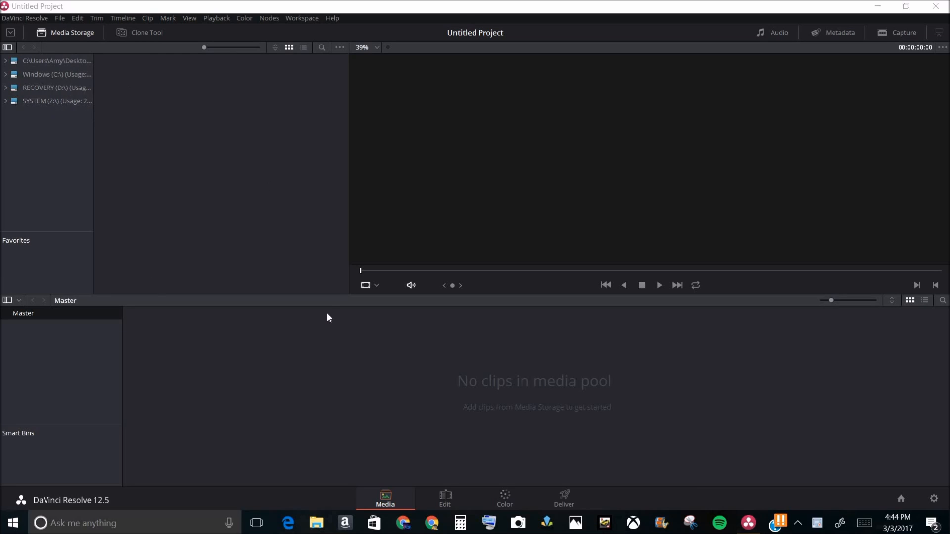
pyautogui.moveTo(488, 382)
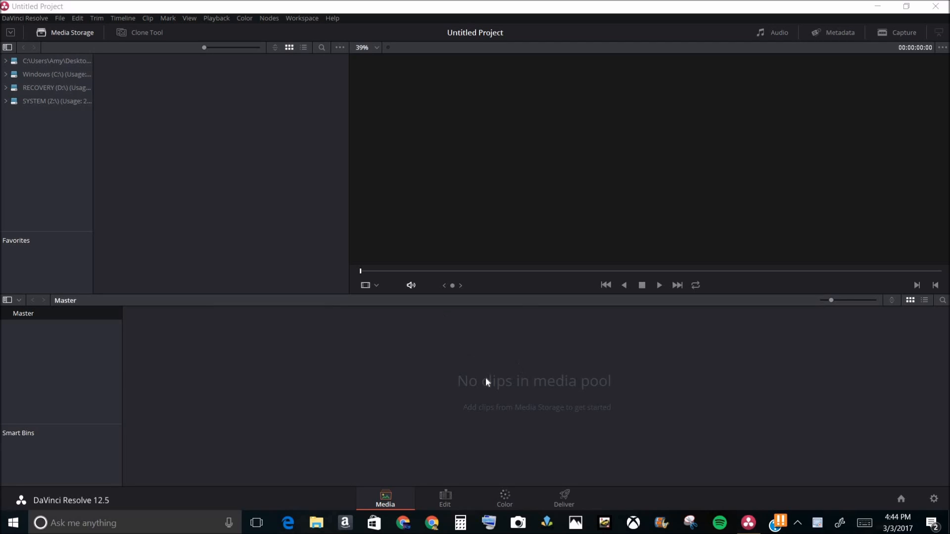
pyautogui.moveTo(488, 384)
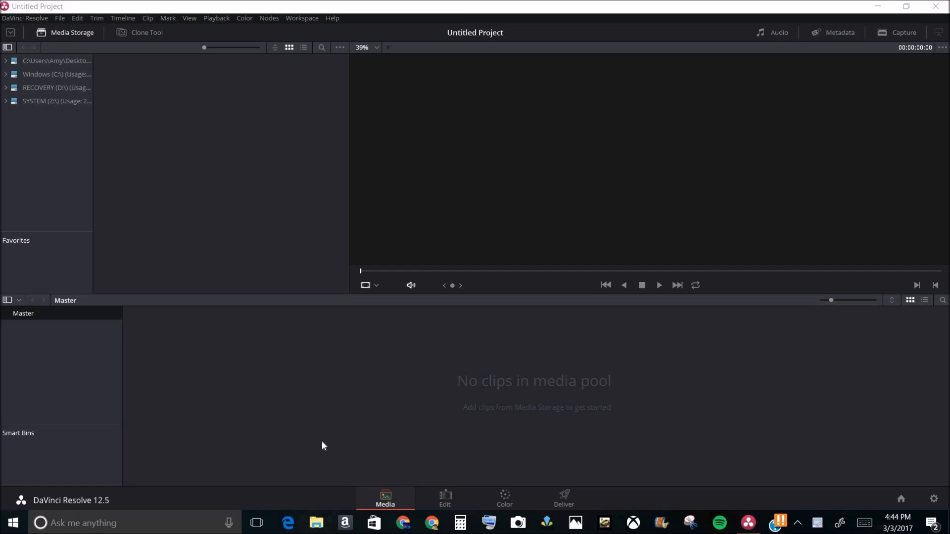
pyautogui.moveTo(316, 523)
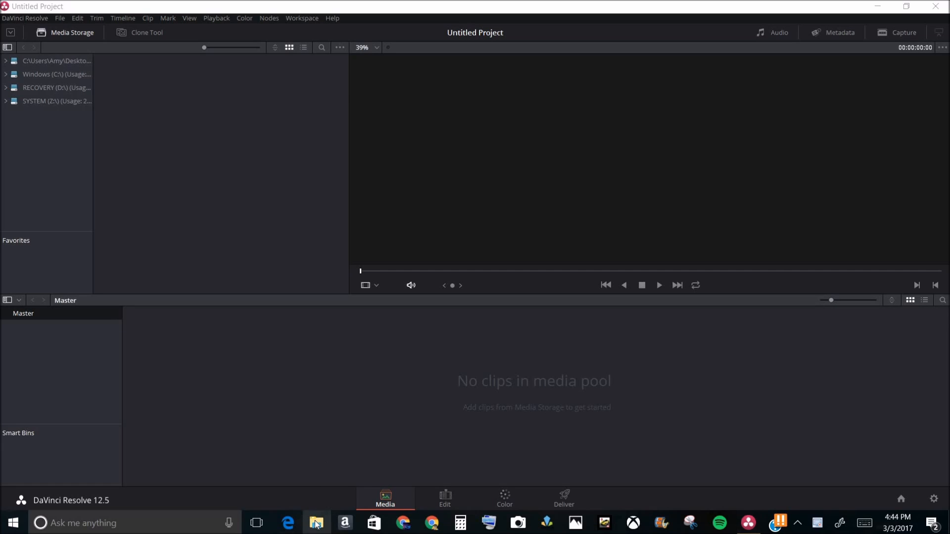
# Import clip 00056 from the 2017-02-25 pictures folder, matching the project frame rate to it.
pyautogui.click(316, 522)
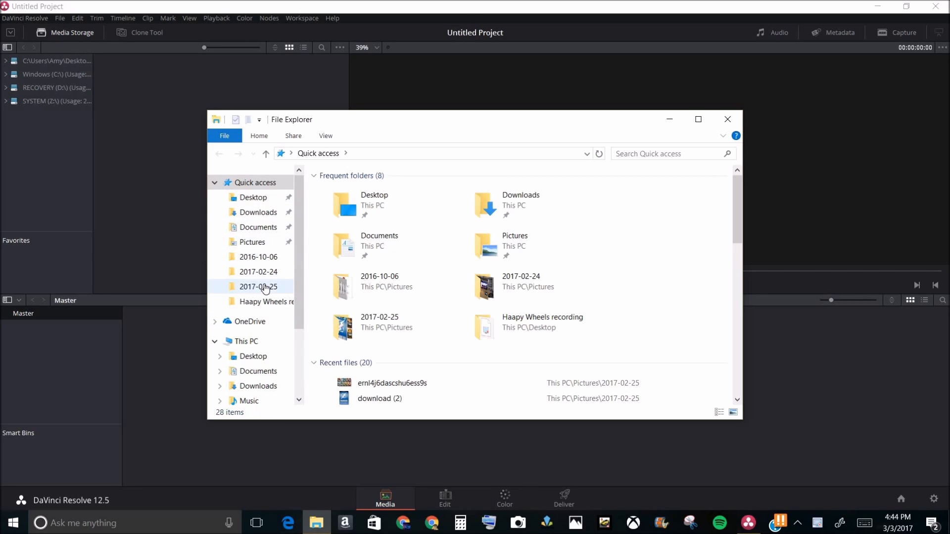
pyautogui.doubleClick(259, 287)
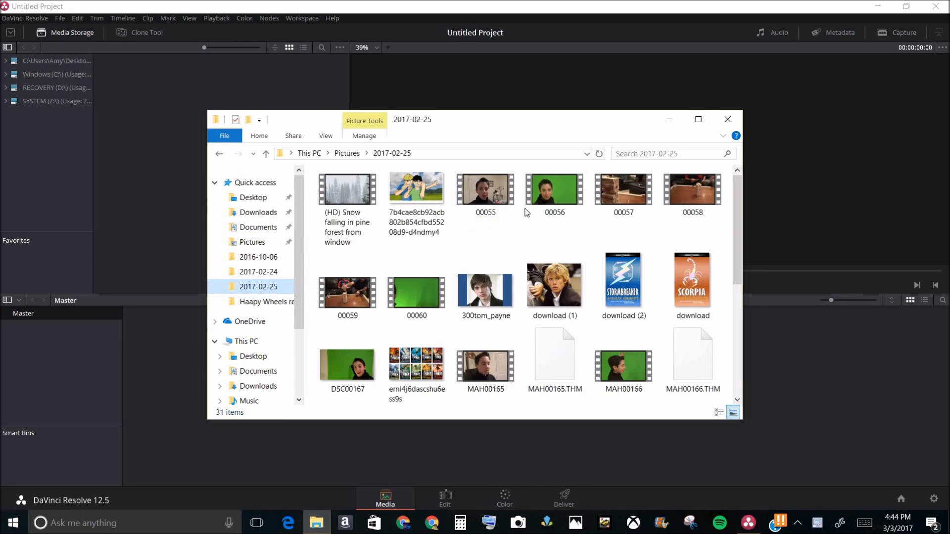
pyautogui.moveTo(554, 189)
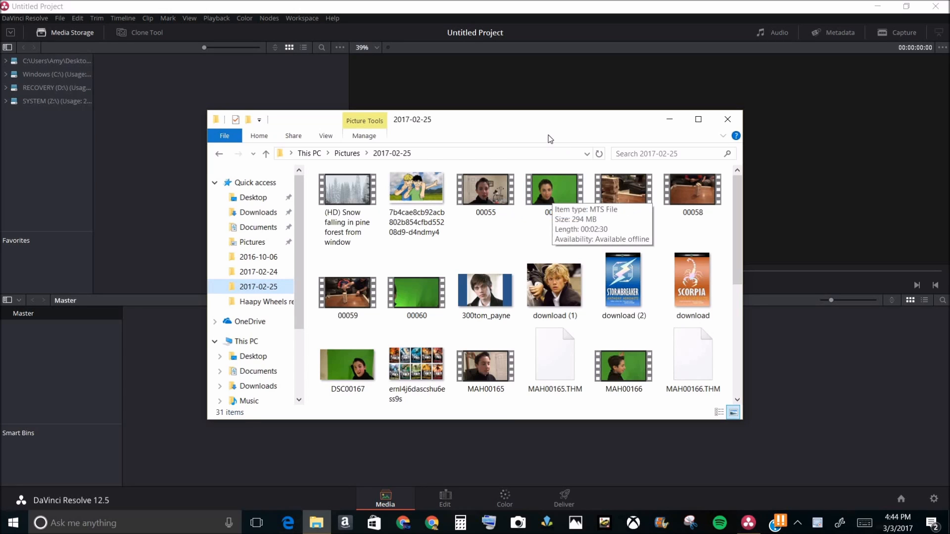
pyautogui.moveTo(583, 125)
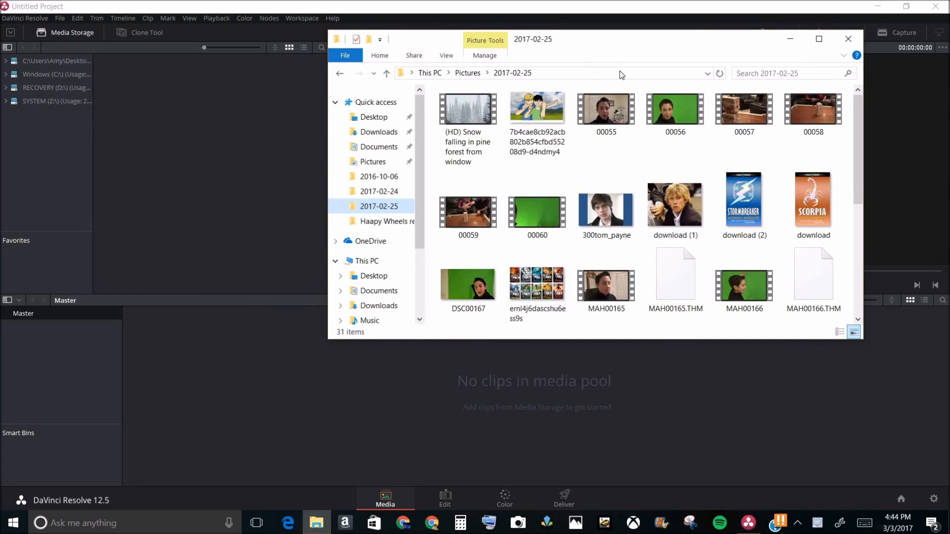
pyautogui.moveTo(674, 109)
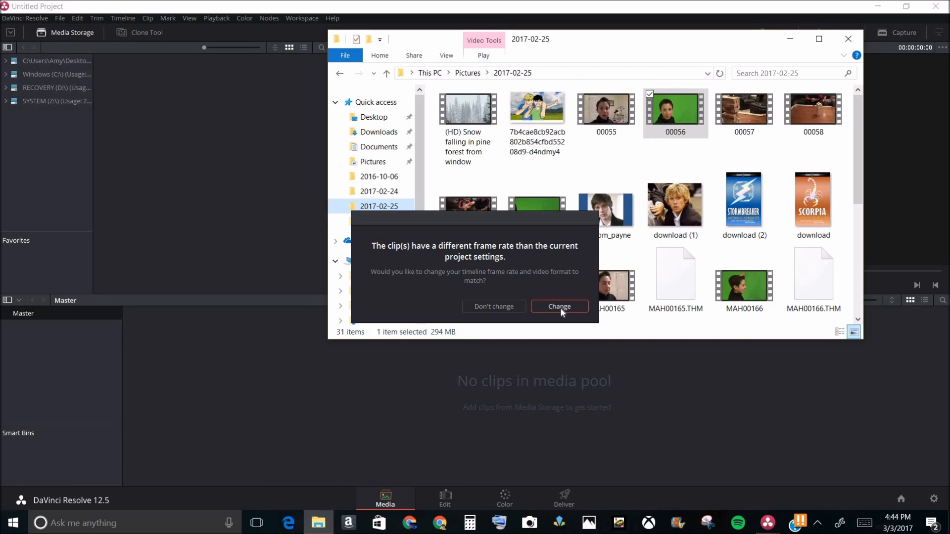
pyautogui.click(559, 305)
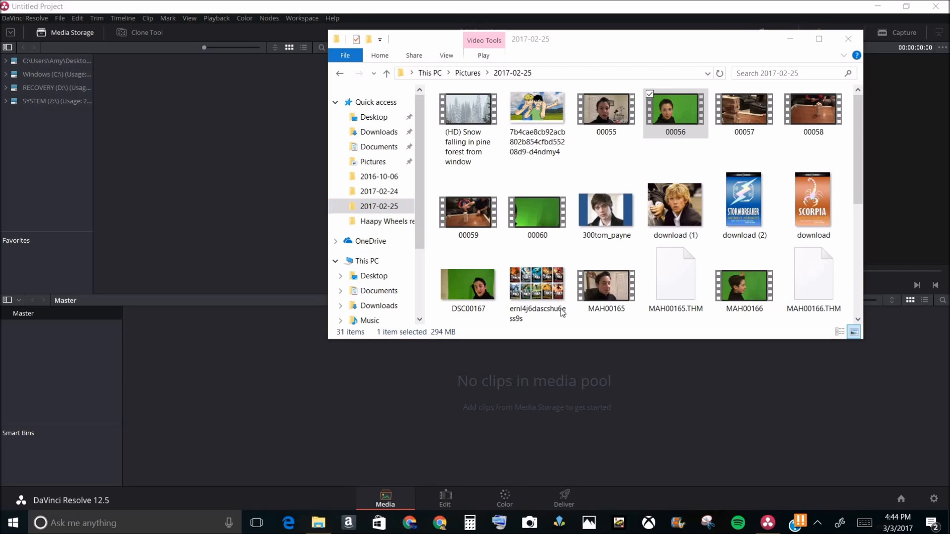
pyautogui.moveTo(675, 109); pyautogui.dragTo(153, 323)
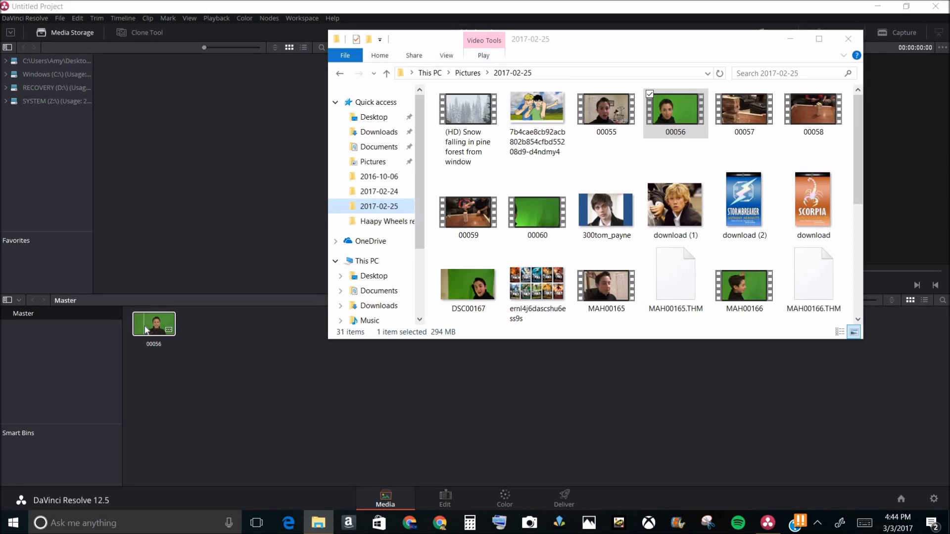
# Remove all clips from the bin, leaving the media pool empty.
pyautogui.rightClick(154, 324)
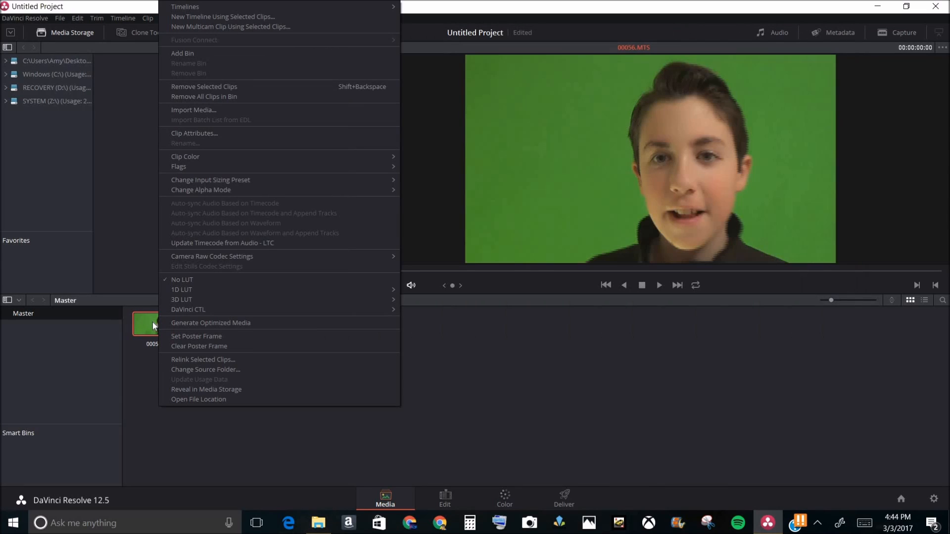
pyautogui.moveTo(217, 190)
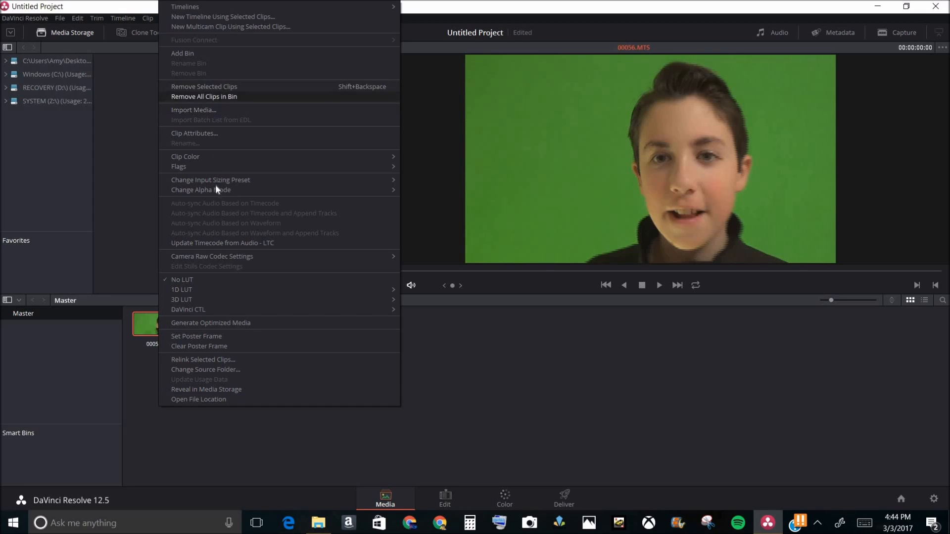
pyautogui.moveTo(163, 271)
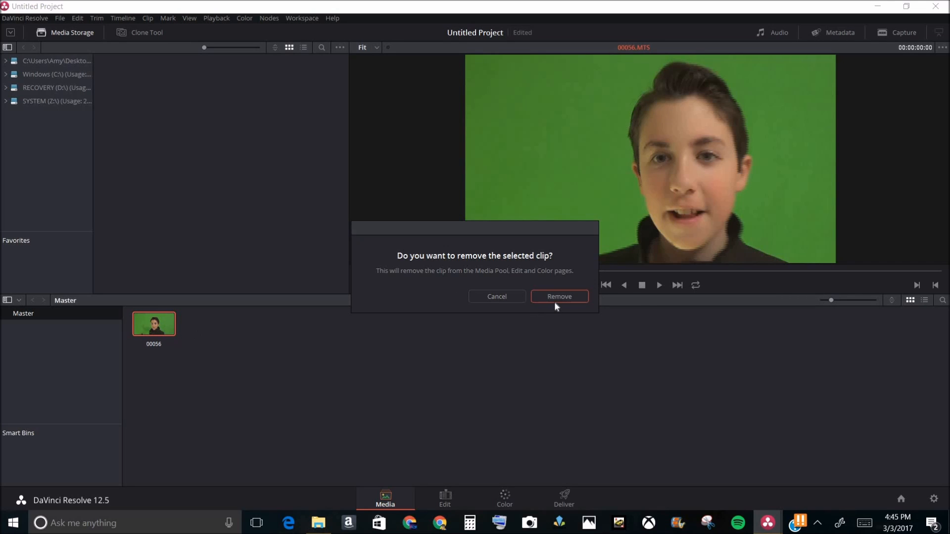
pyautogui.click(558, 295)
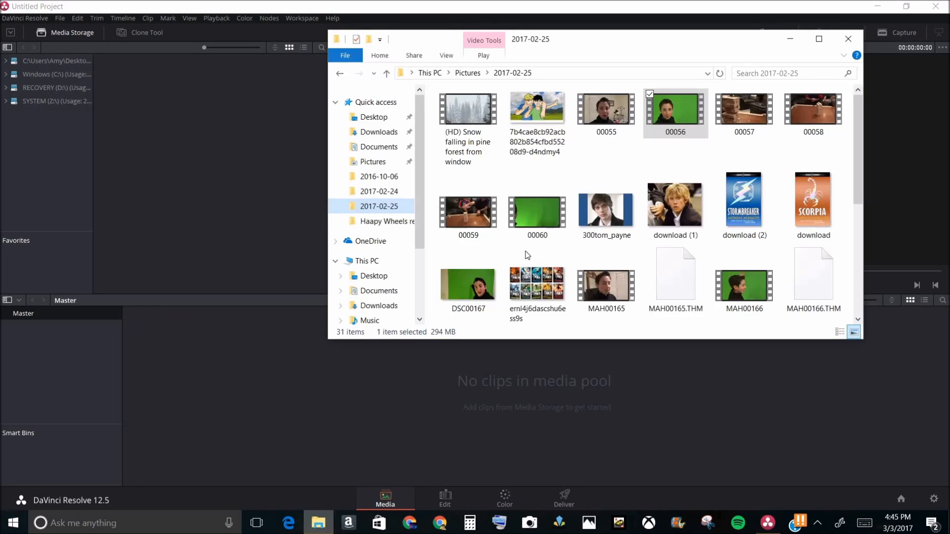
pyautogui.click(536, 212)
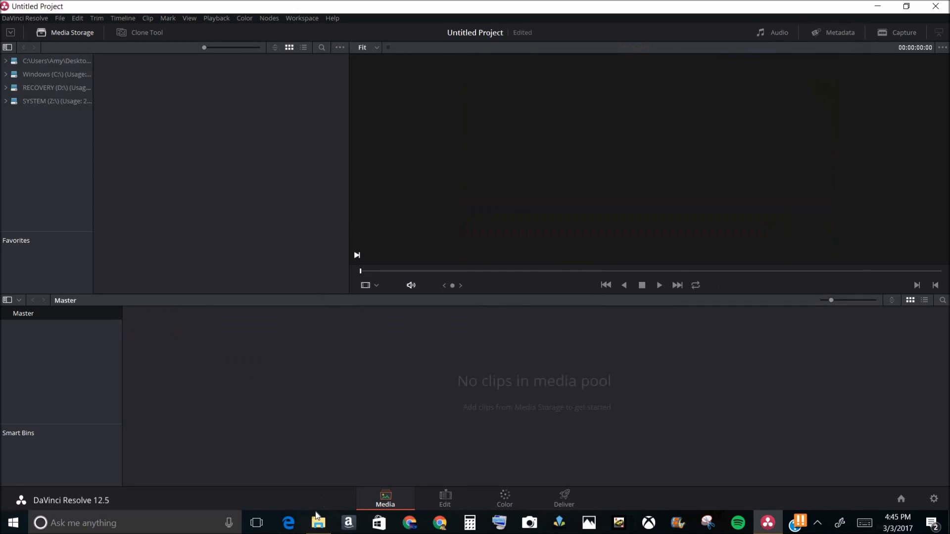
# Import MAH00166 from File Explorer and scroll down to the explosion compilation video.
pyautogui.click(318, 523)
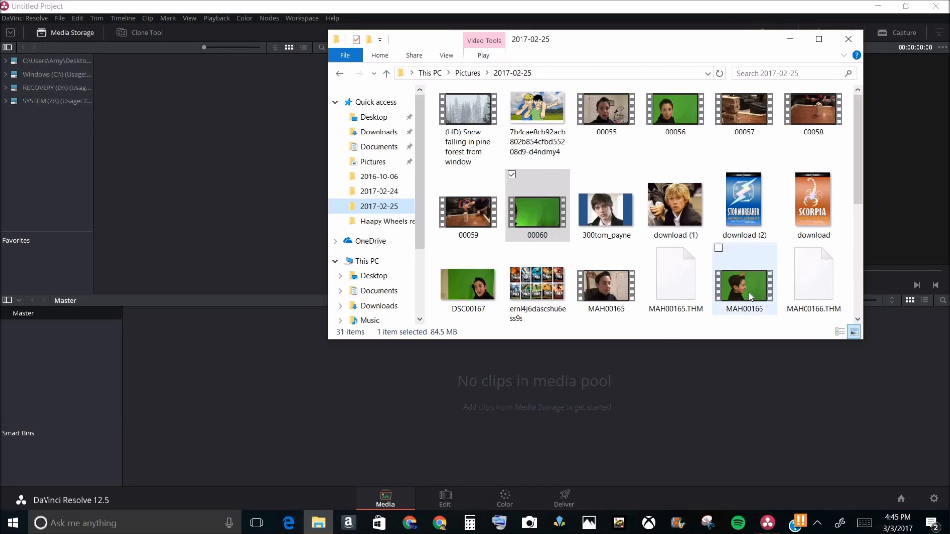
pyautogui.moveTo(744, 282); pyautogui.dragTo(195, 340)
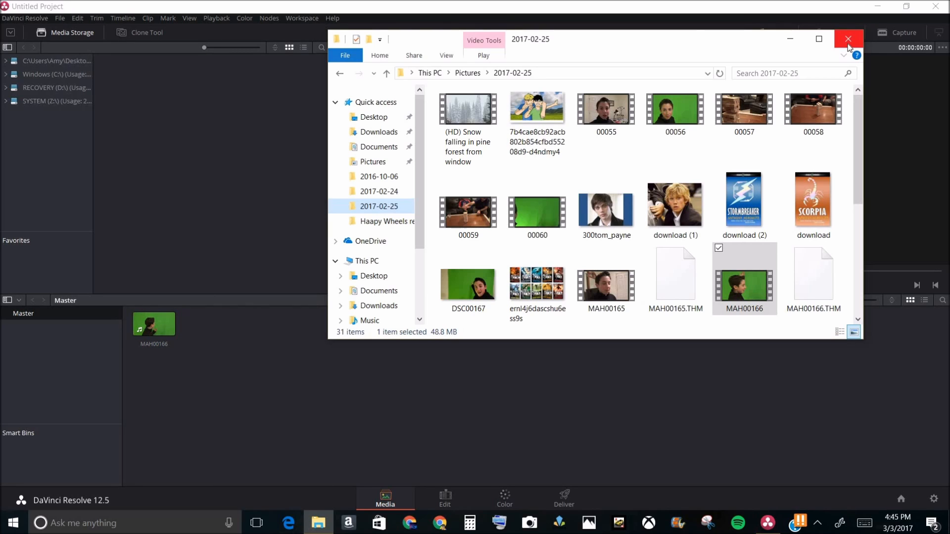
pyautogui.moveTo(848, 42)
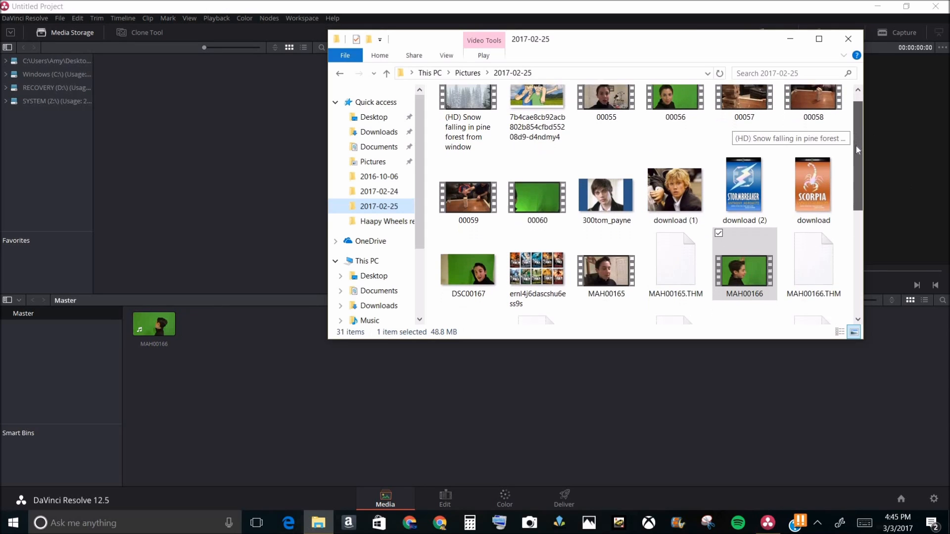
pyautogui.scroll(-3)
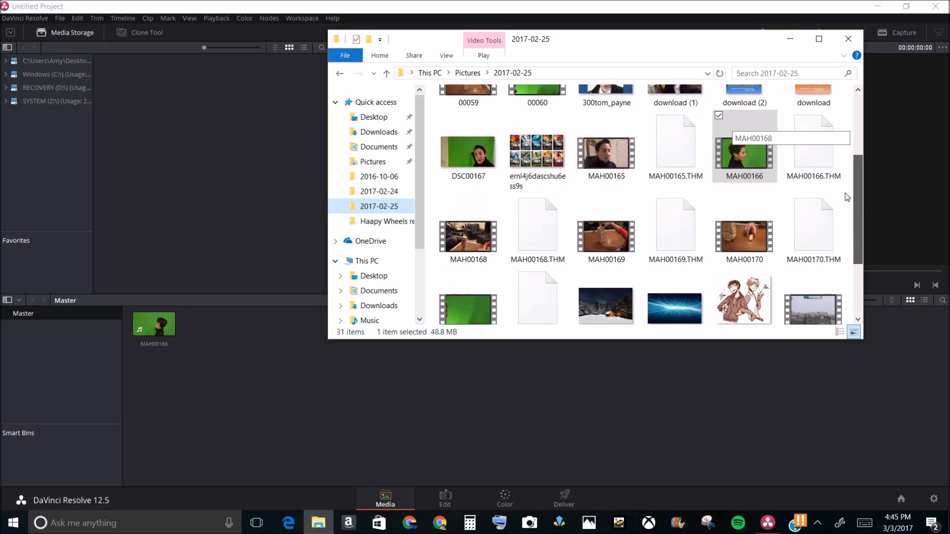
pyautogui.scroll(-3)
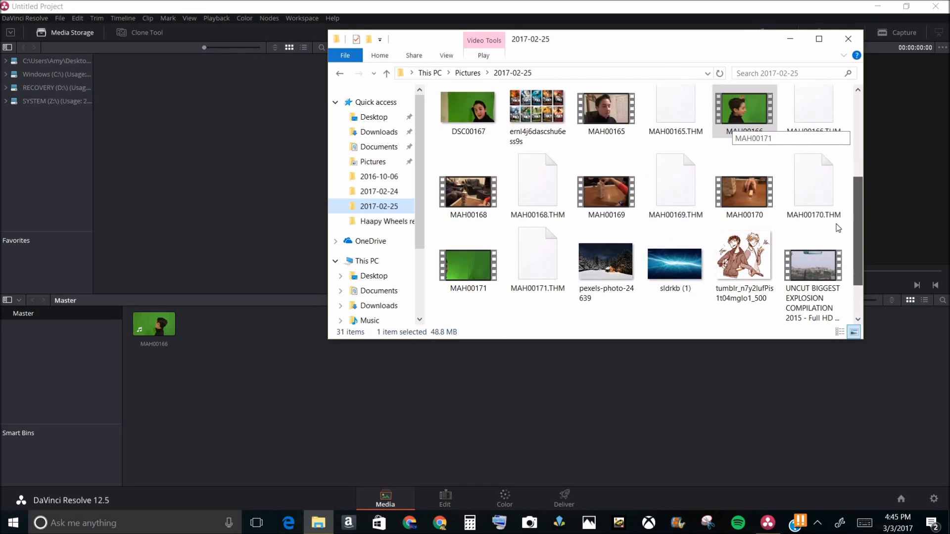
pyautogui.scroll(-3)
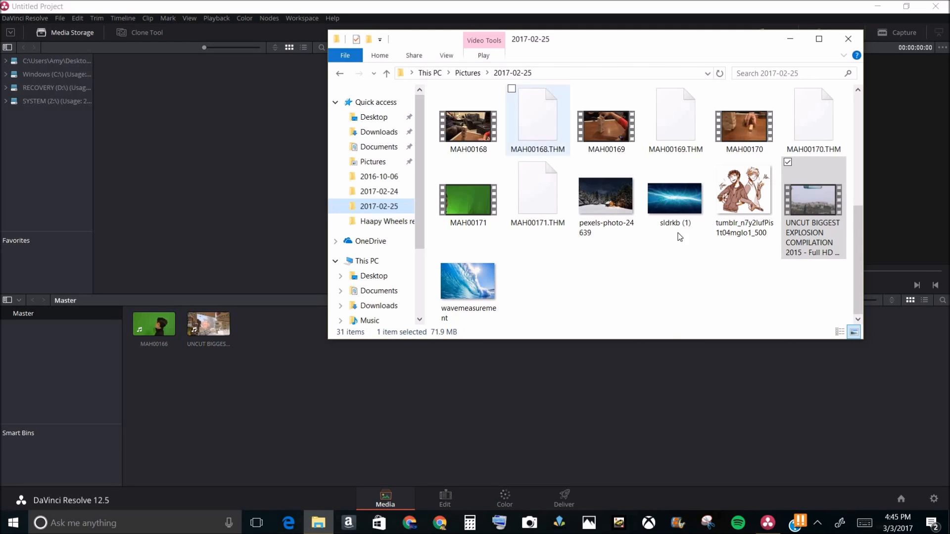
# Select MAH00166 and the explosion compilation in the media pool, then head to editing.
pyautogui.click(847, 39)
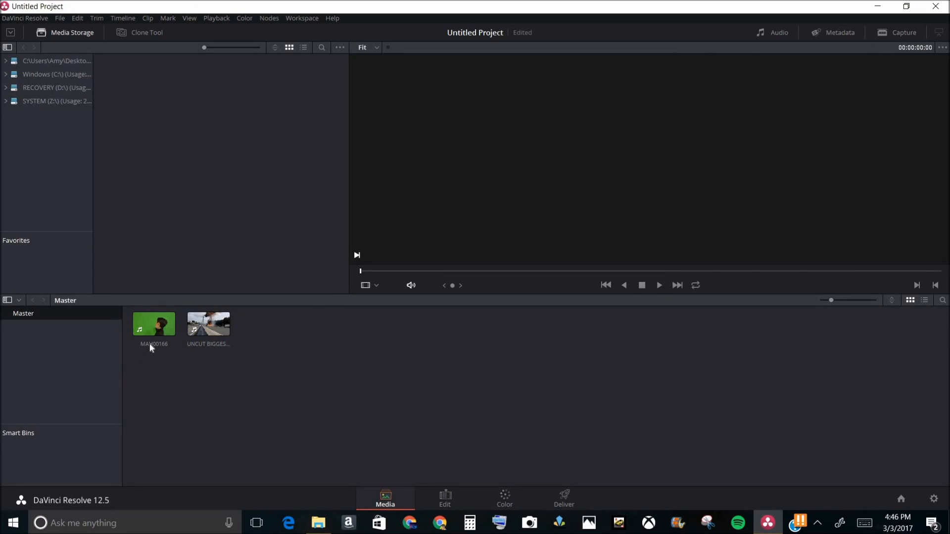
pyautogui.click(153, 324)
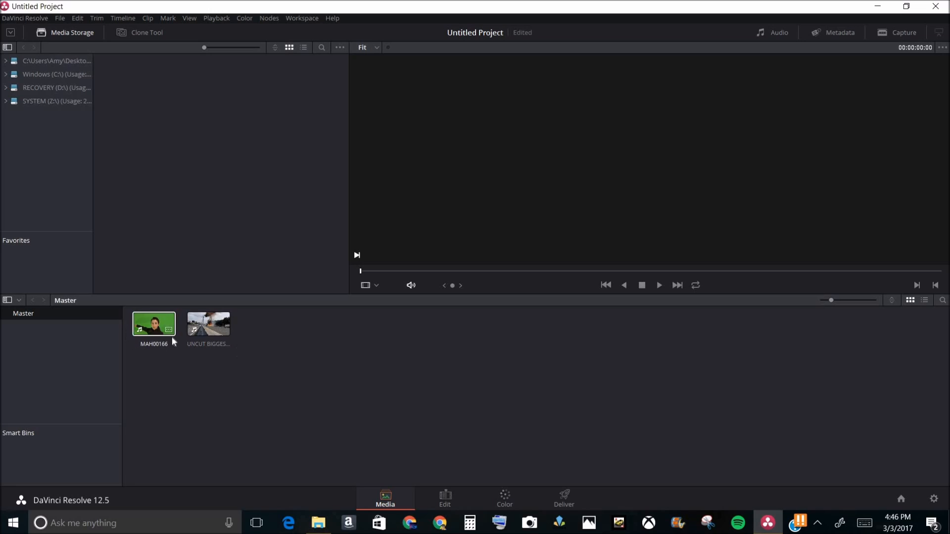
pyautogui.click(208, 323)
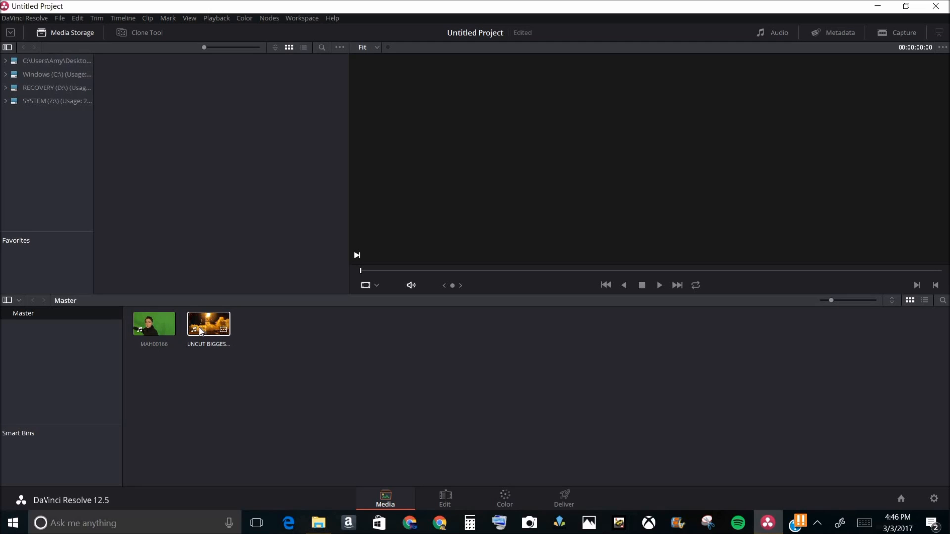
pyautogui.click(154, 324)
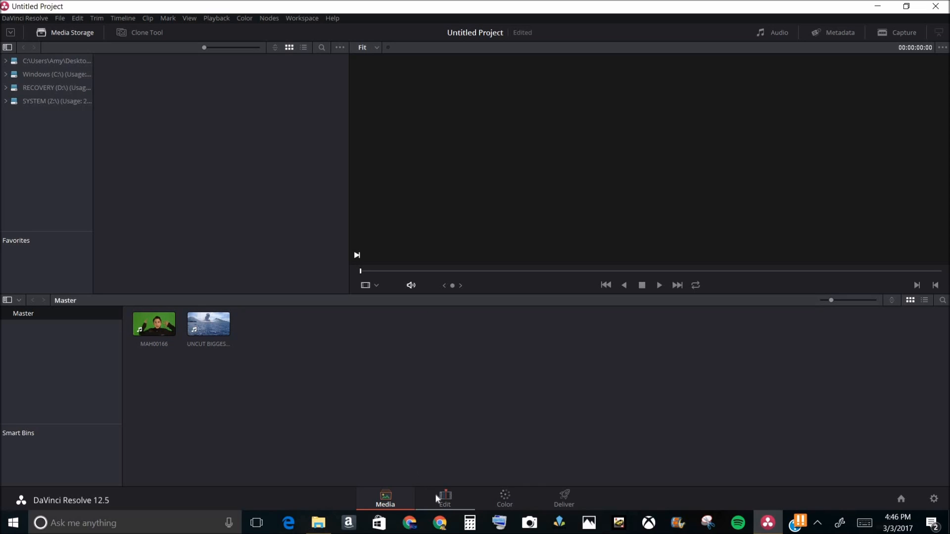
pyautogui.click(444, 497)
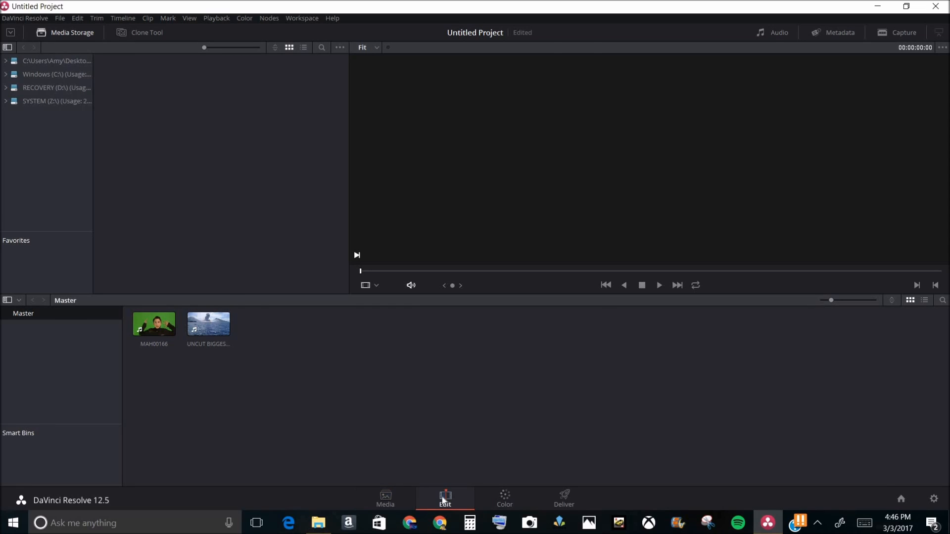
# Place MAH00166 onto track V2, creating Timeline 1 with its audio below.
pyautogui.click(445, 500)
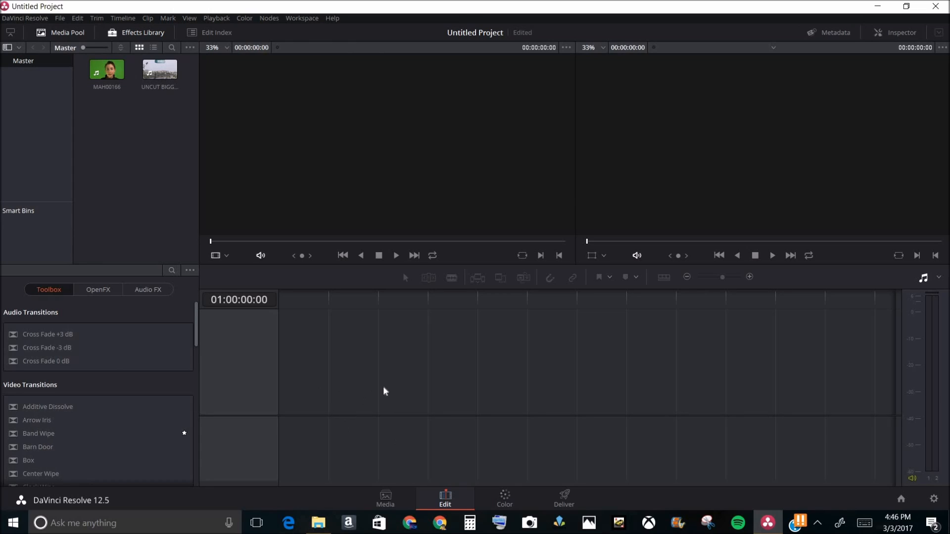
pyautogui.moveTo(467, 137)
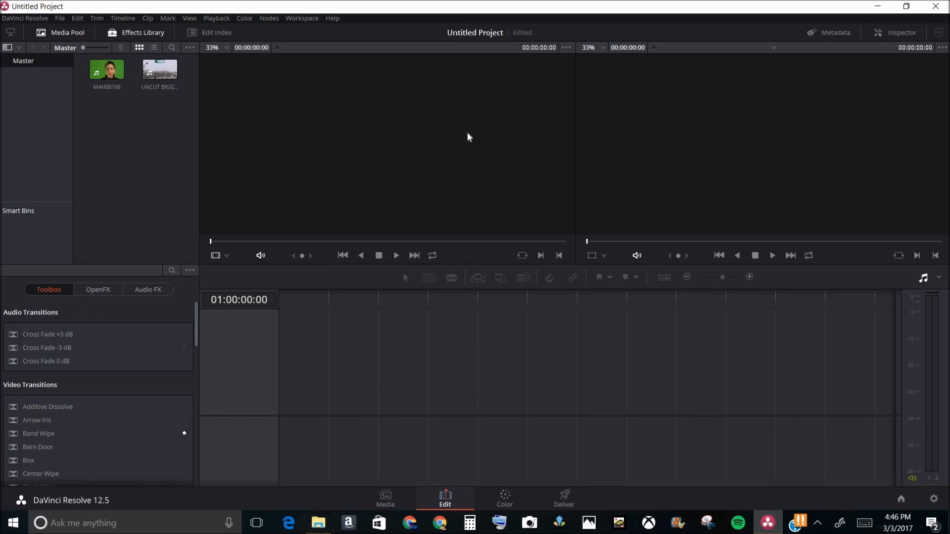
pyautogui.moveTo(395, 159)
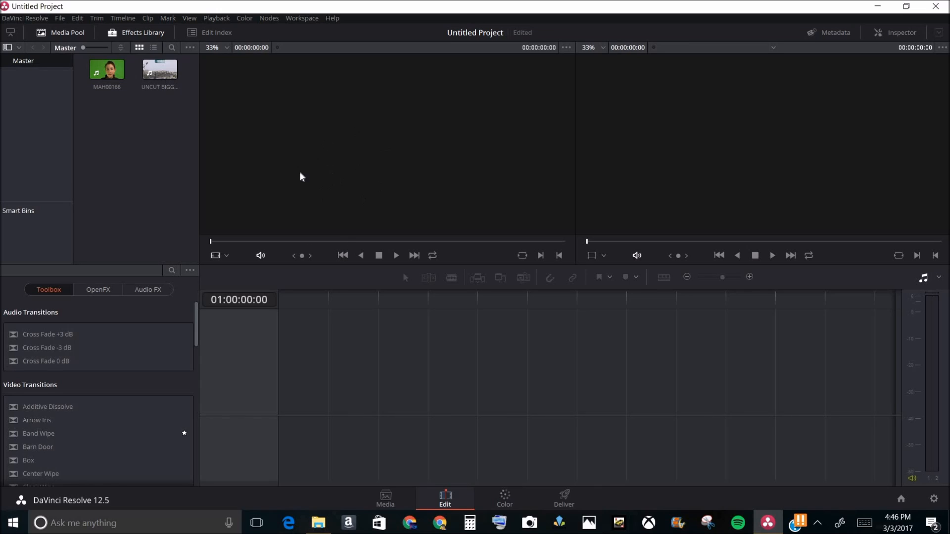
pyautogui.moveTo(729, 159)
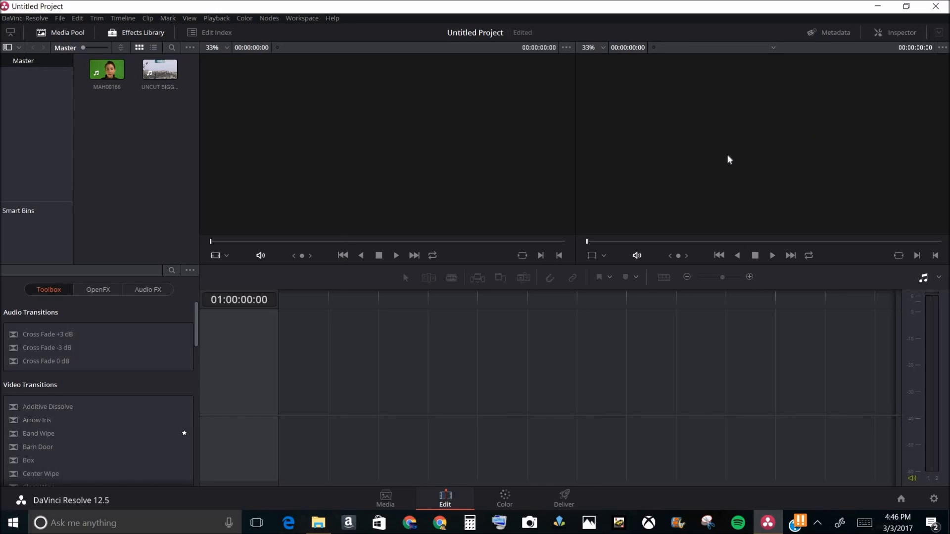
pyautogui.click(107, 69)
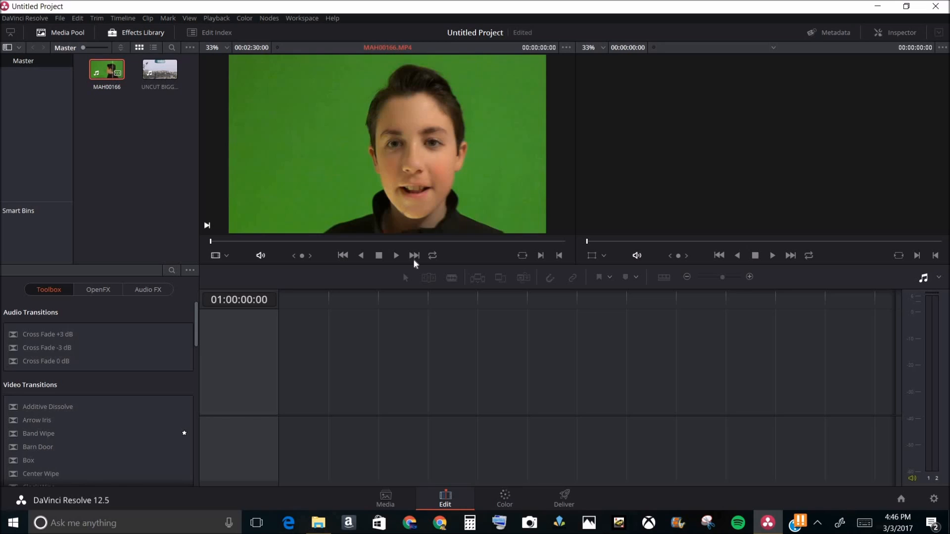
pyautogui.click(396, 255)
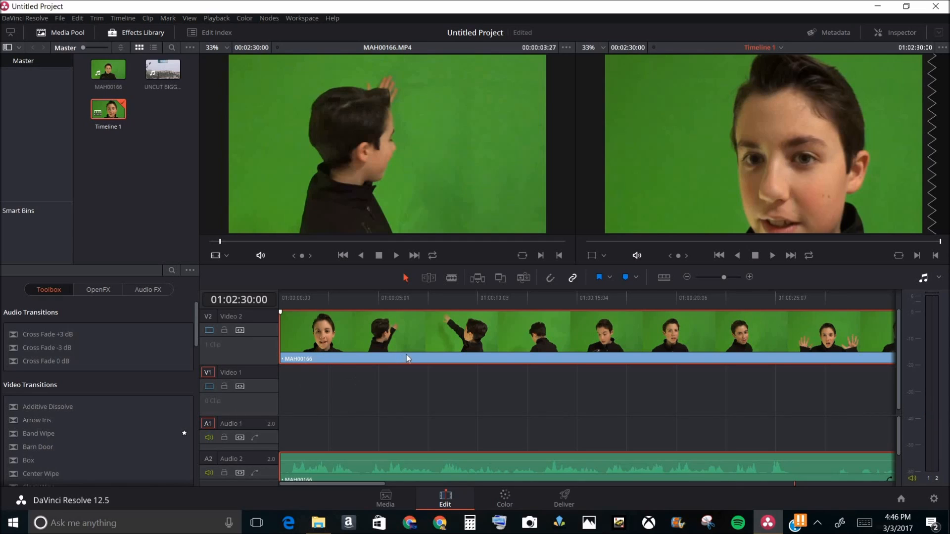
pyautogui.moveTo(298, 301)
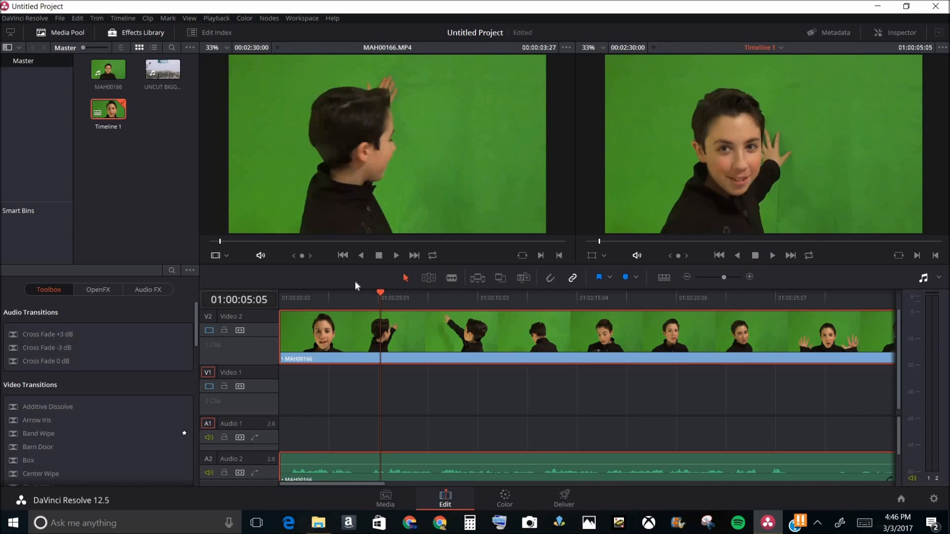
pyautogui.moveTo(647, 204)
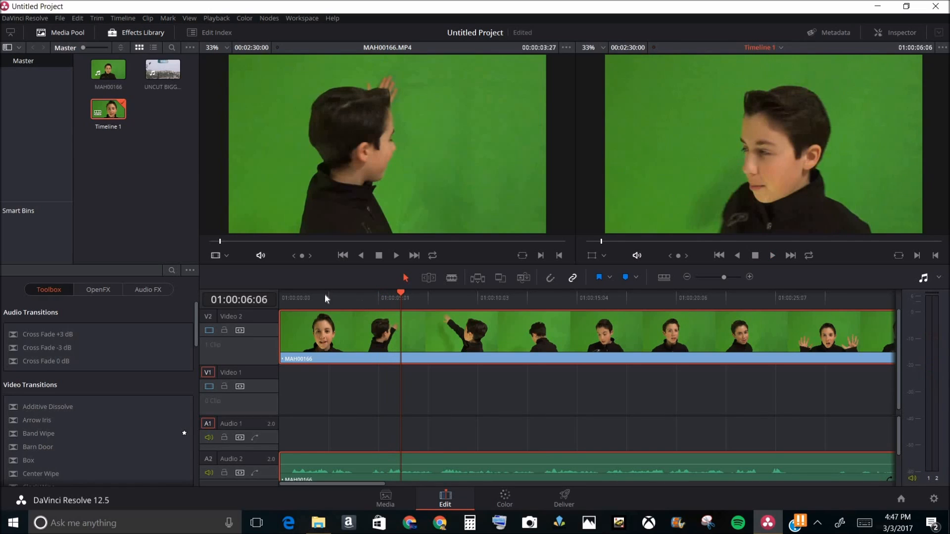
# Place the explosion compilation clip on V1 beneath the green-screen clip.
pyautogui.click(162, 69)
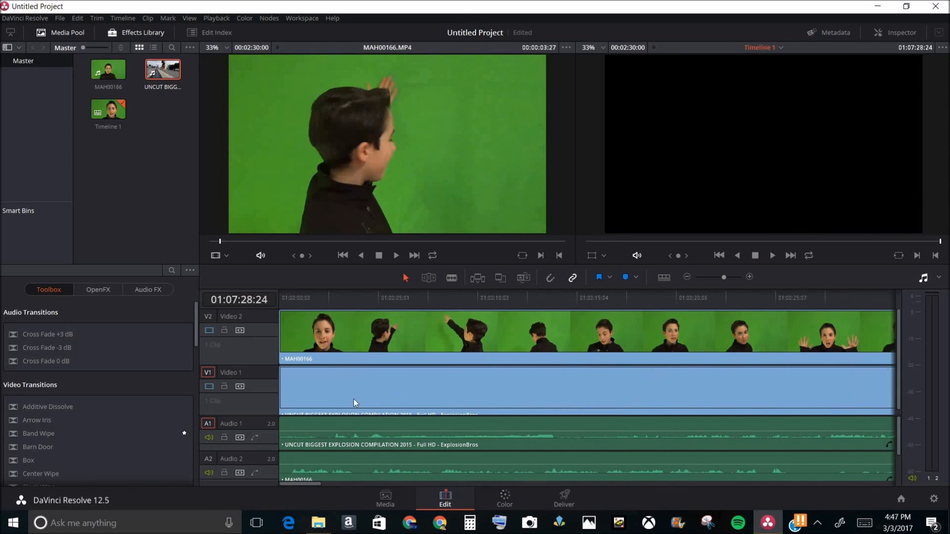
pyautogui.click(331, 335)
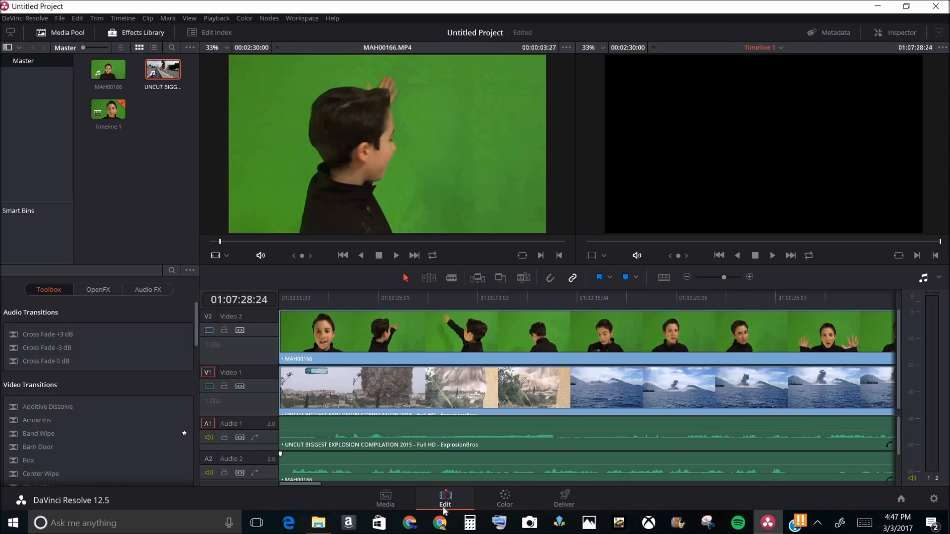
pyautogui.moveTo(469, 433)
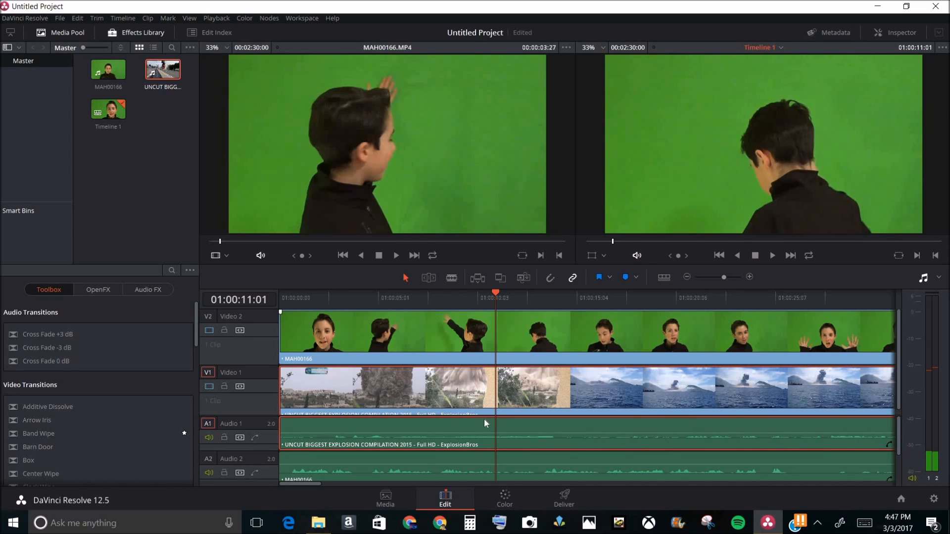
pyautogui.click(504, 499)
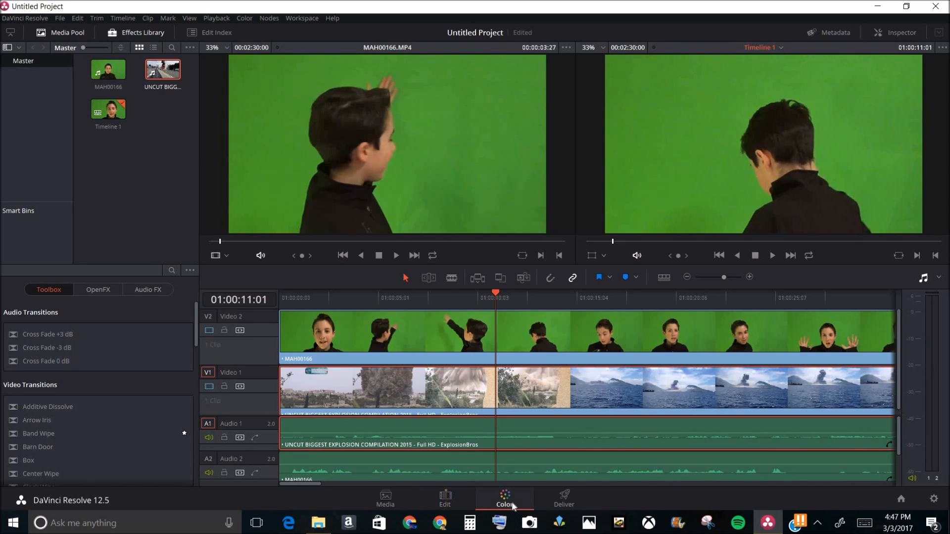
# Bring the green-screen clip up on the Color page and return the playhead to the first frame.
pyautogui.click(505, 500)
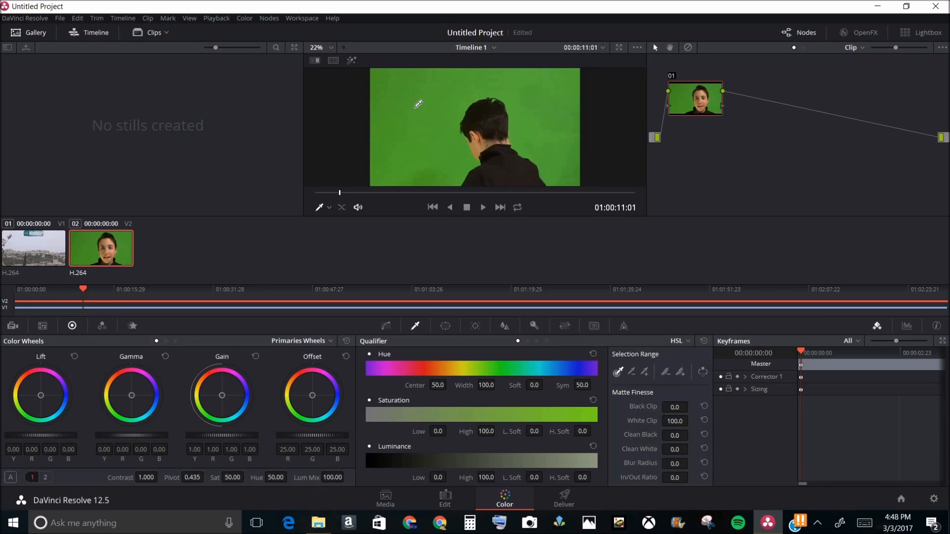
pyautogui.moveTo(286, 263)
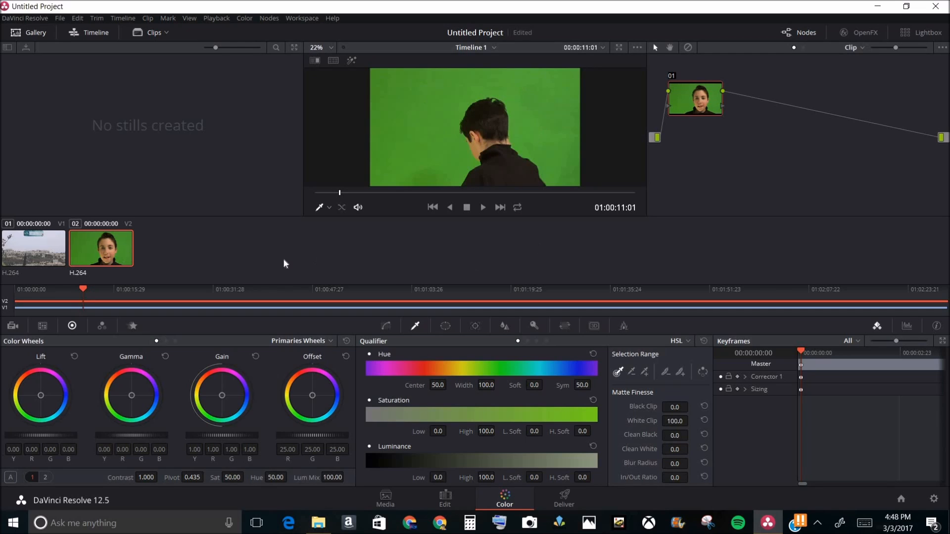
pyautogui.moveTo(416, 327)
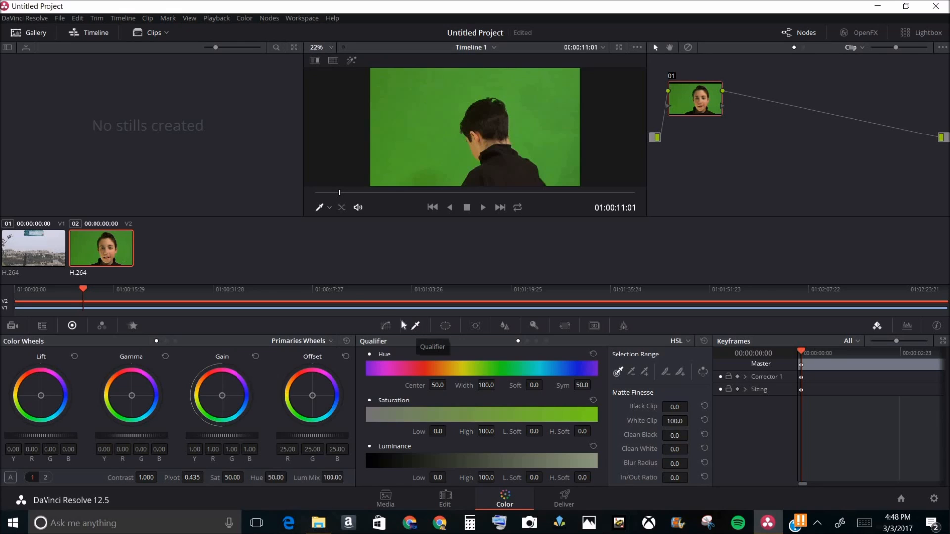
pyautogui.moveTo(234, 264)
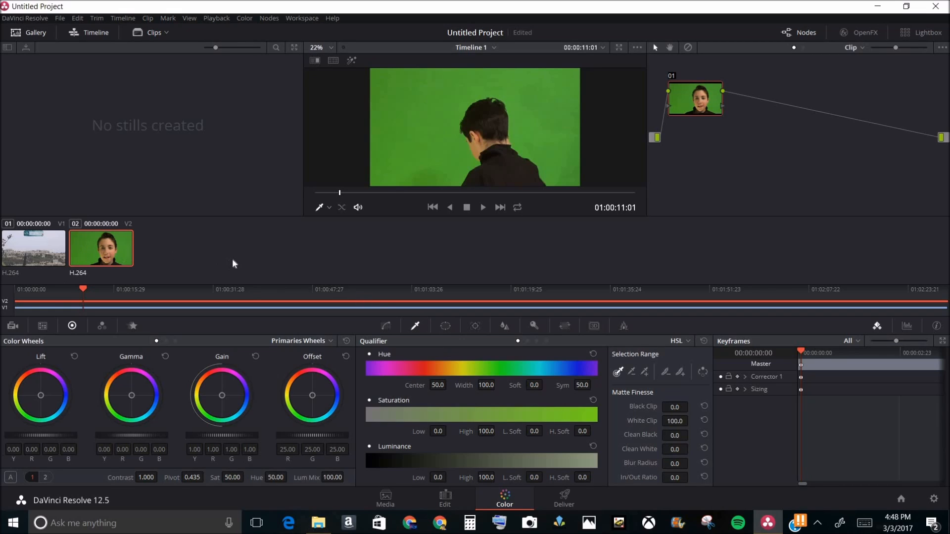
pyautogui.moveTo(416, 328)
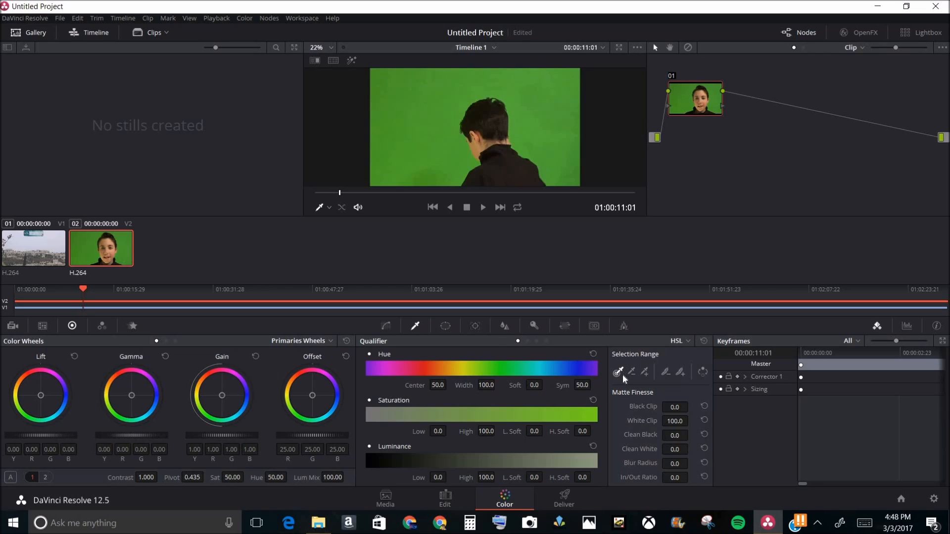
pyautogui.moveTo(683, 374)
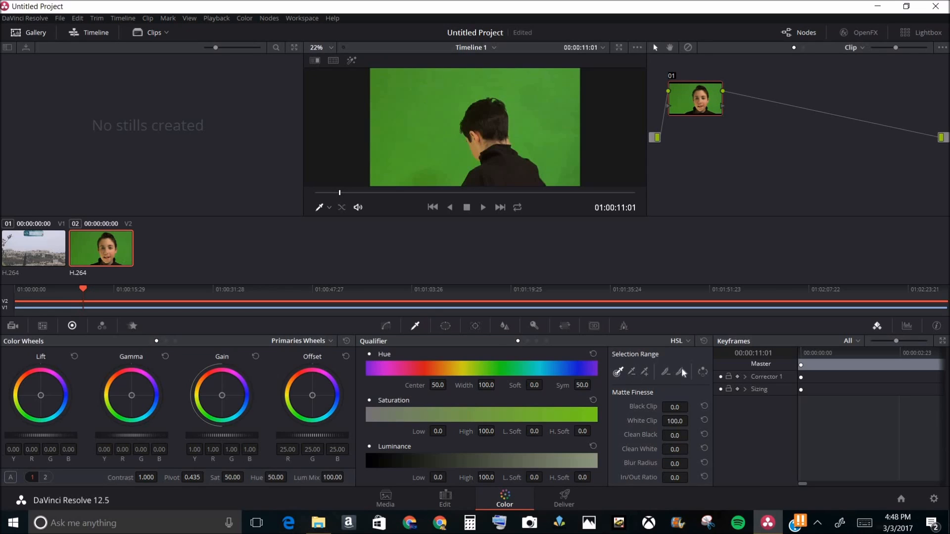
pyautogui.moveTo(704, 377)
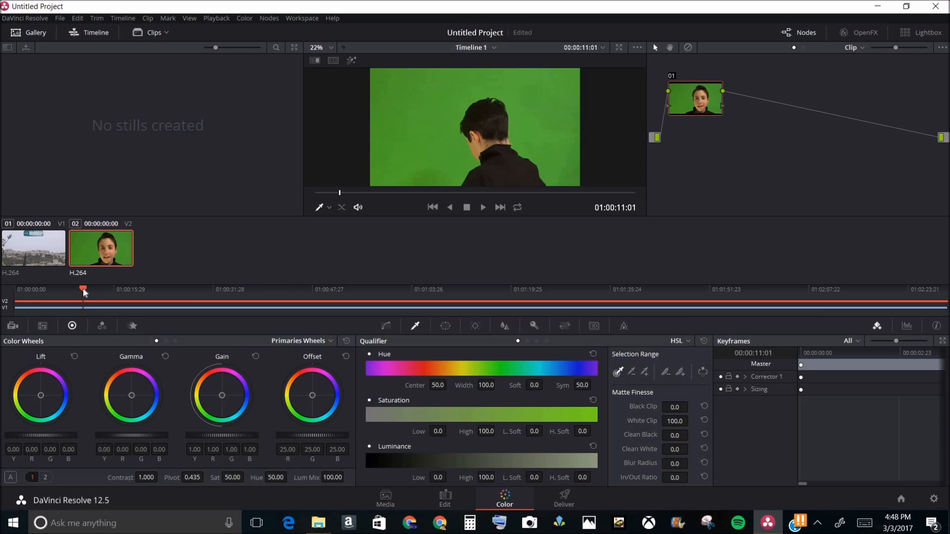
pyautogui.moveTo(83, 289); pyautogui.dragTo(53, 289)
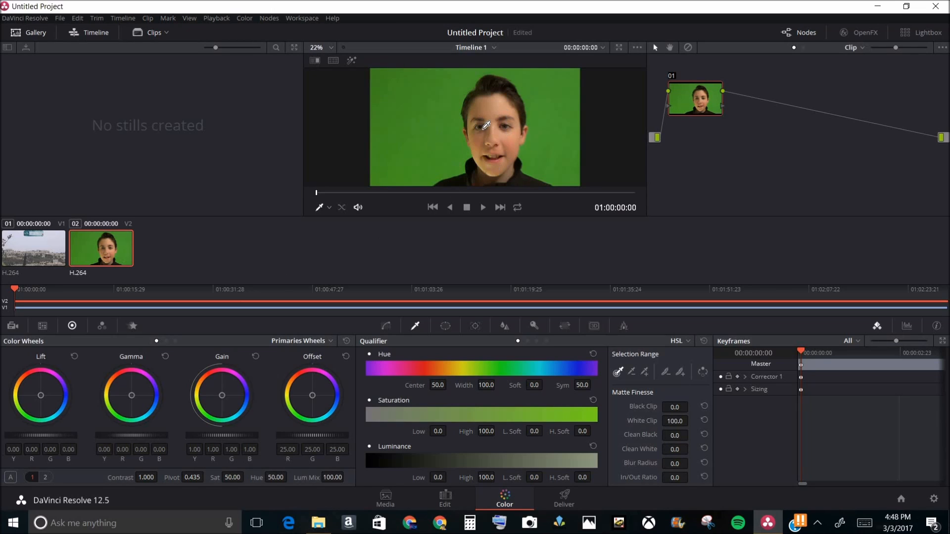
pyautogui.moveTo(405, 88)
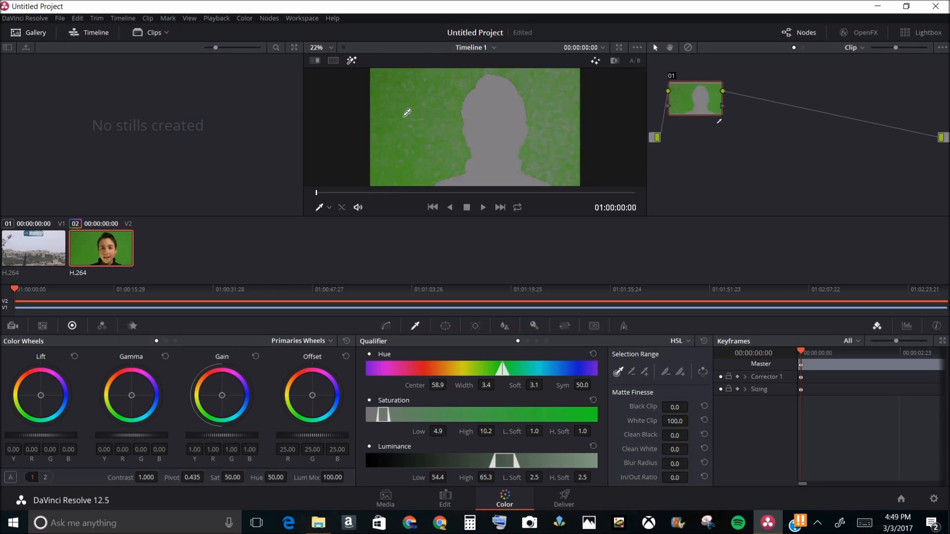
# Toggle the matte highlight preview off and back on to check the green-background key.
pyautogui.click(351, 60)
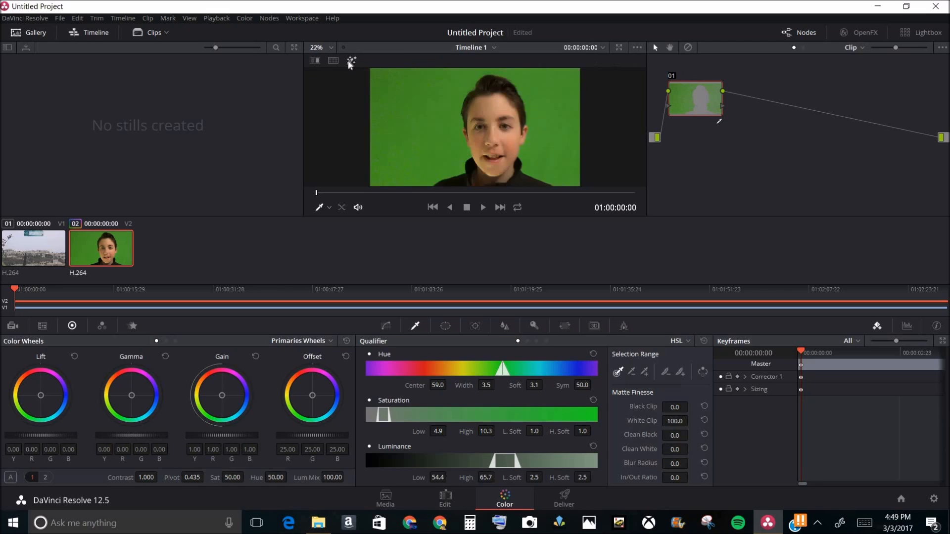
pyautogui.click(352, 61)
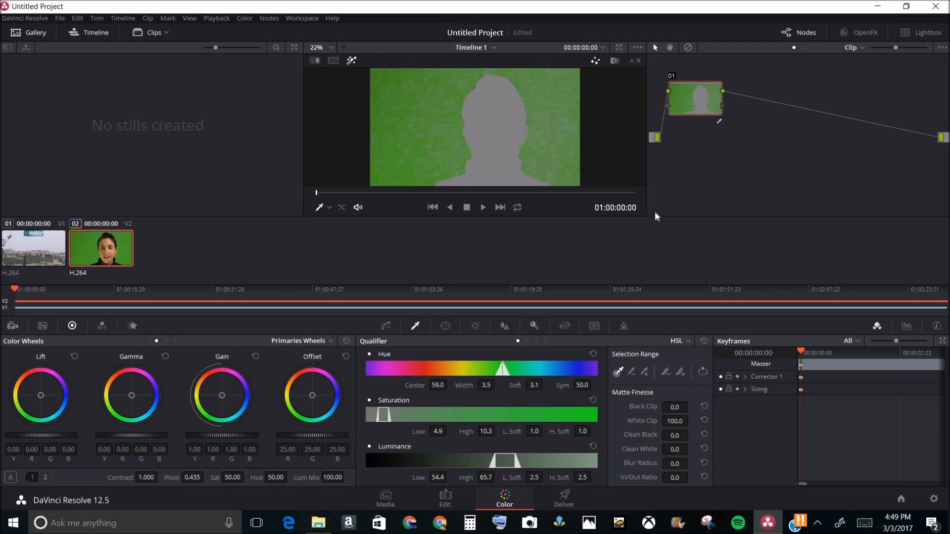
pyautogui.moveTo(573, 196)
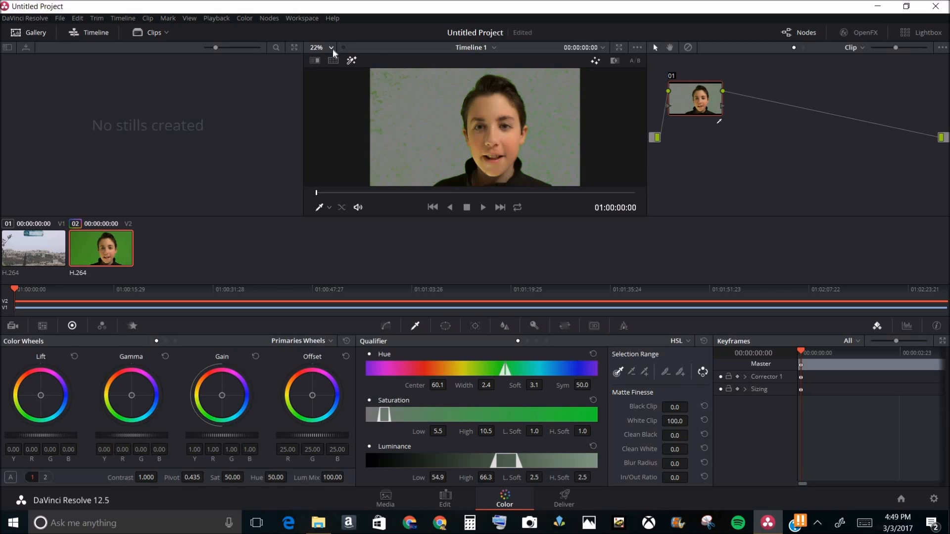
# Zoom the viewer to 50% and sample more of the grey background into the key.
pyautogui.click(322, 47)
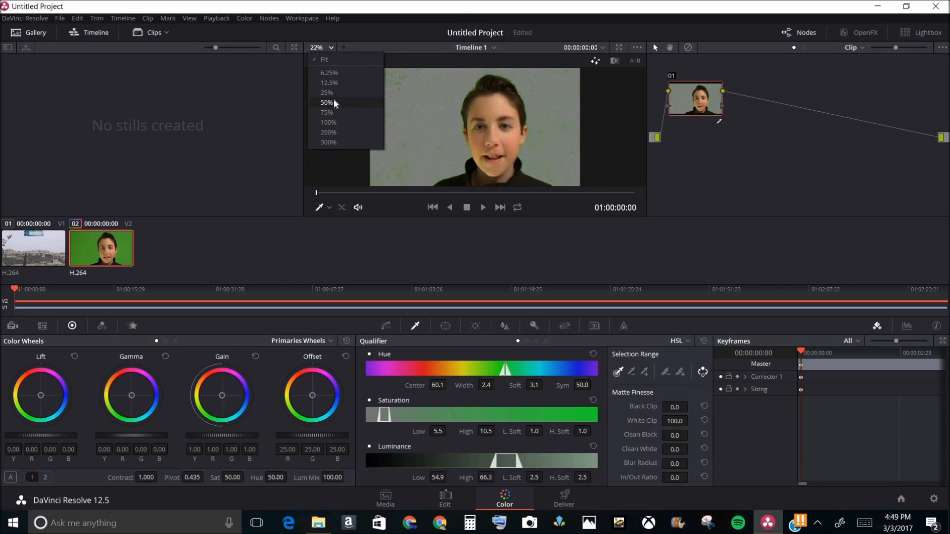
pyautogui.click(327, 102)
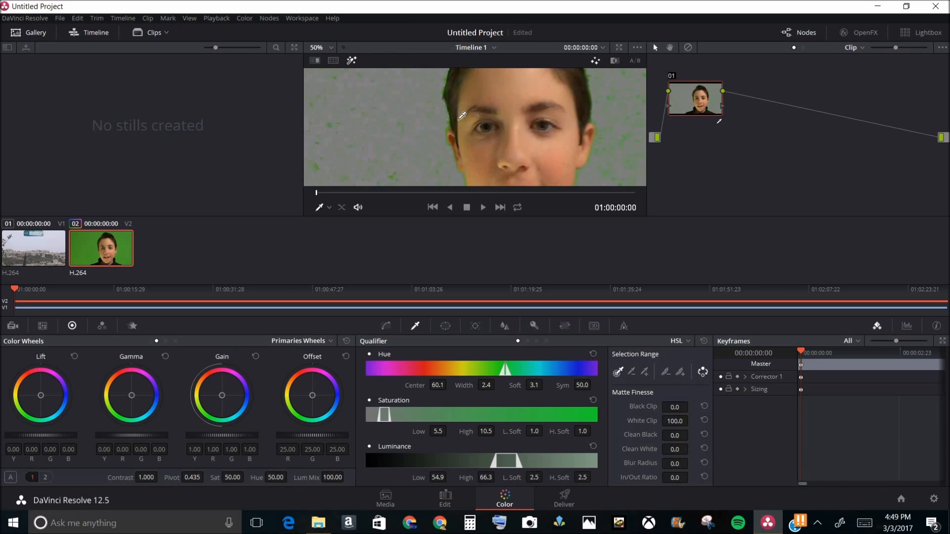
pyautogui.moveTo(227, 320)
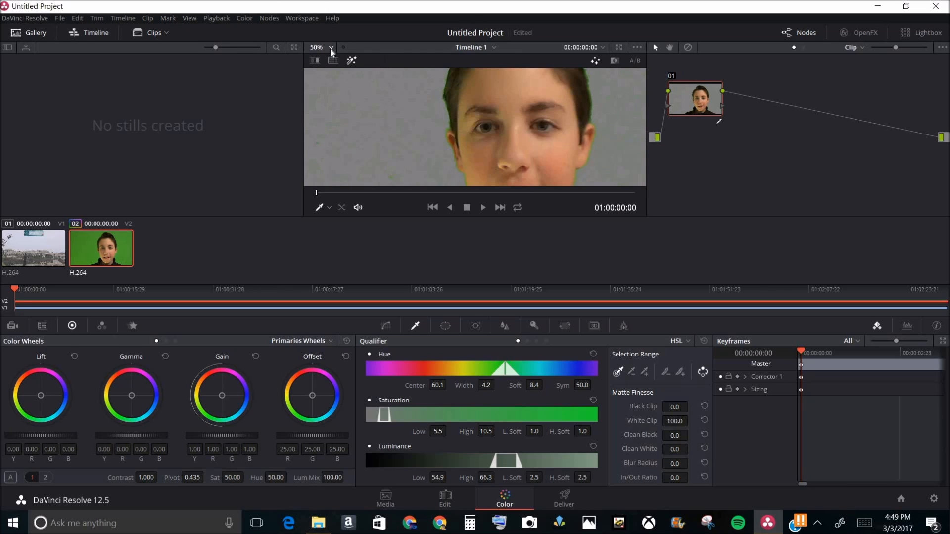
pyautogui.click(332, 48)
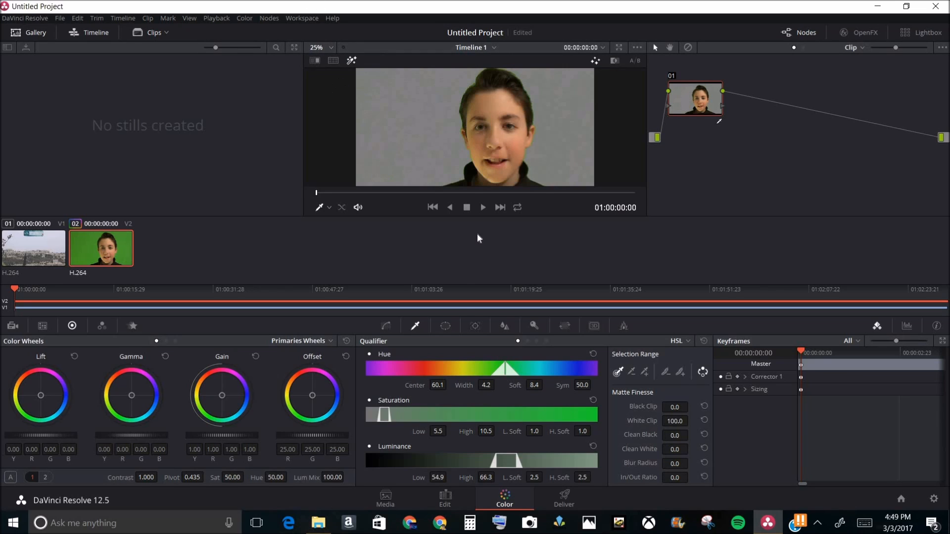
pyautogui.moveTo(483, 387)
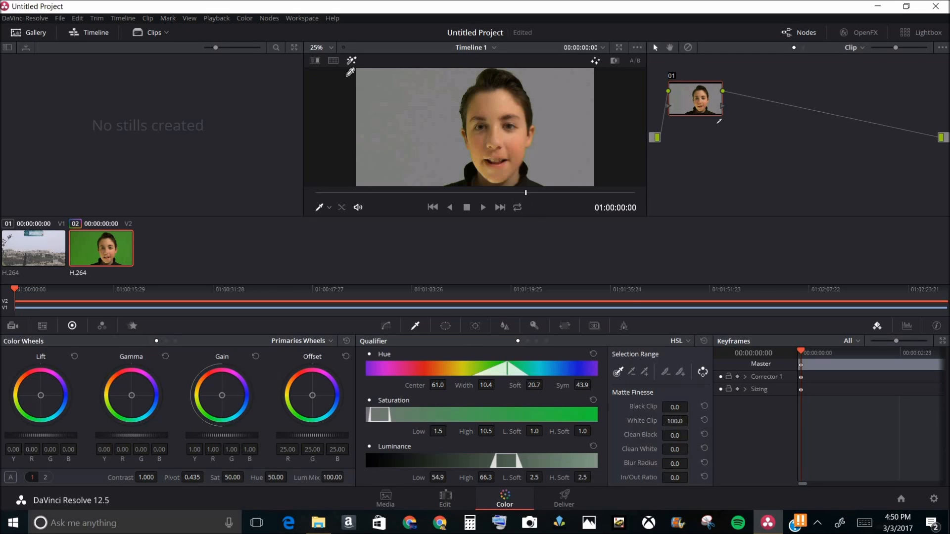
pyautogui.click(327, 48)
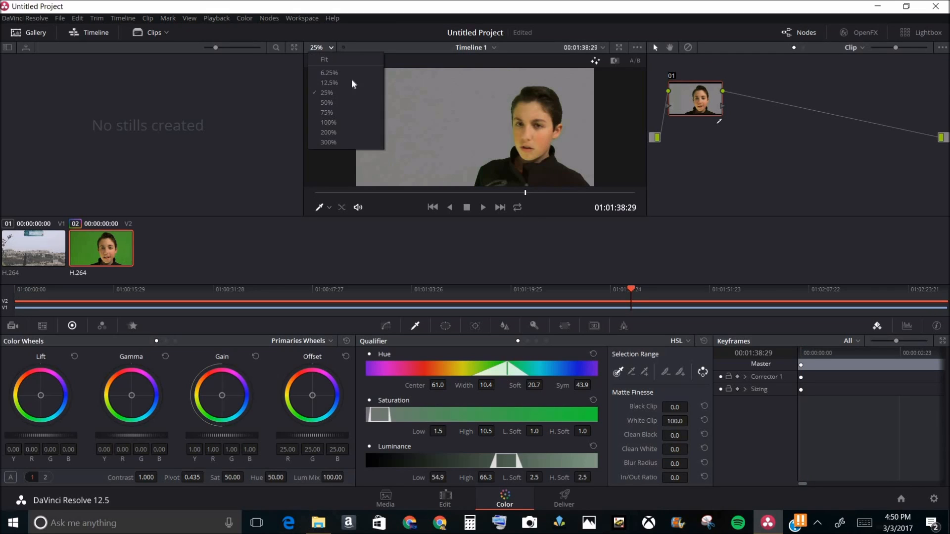
pyautogui.click(327, 102)
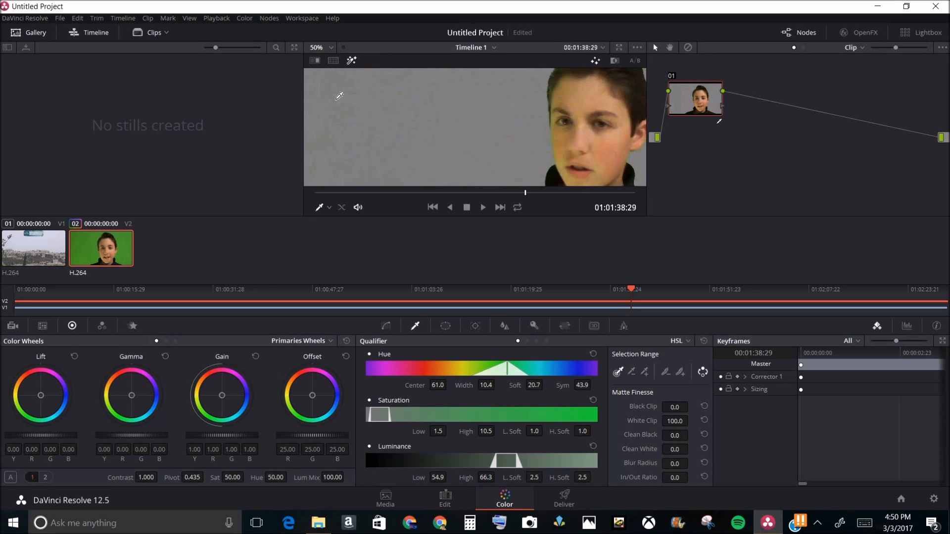
pyautogui.moveTo(556, 91)
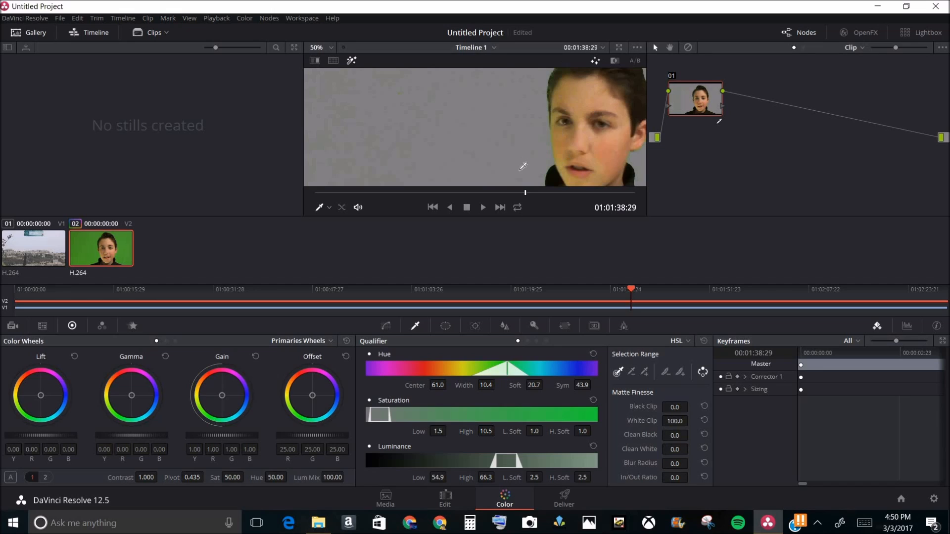
pyautogui.click(449, 428)
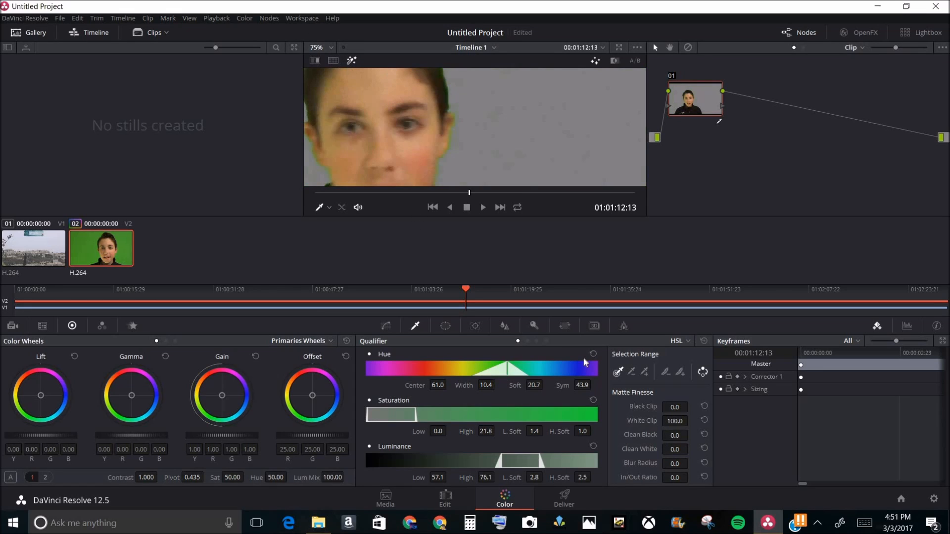
pyautogui.moveTo(761, 196)
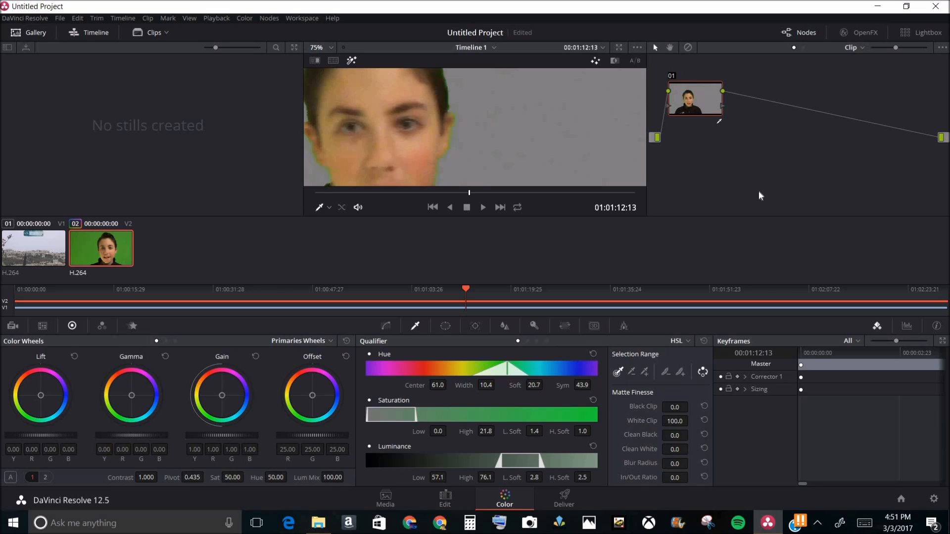
# Return the viewer to 25% and add an alpha output to the node graph beside the corrector node.
pyautogui.click(320, 48)
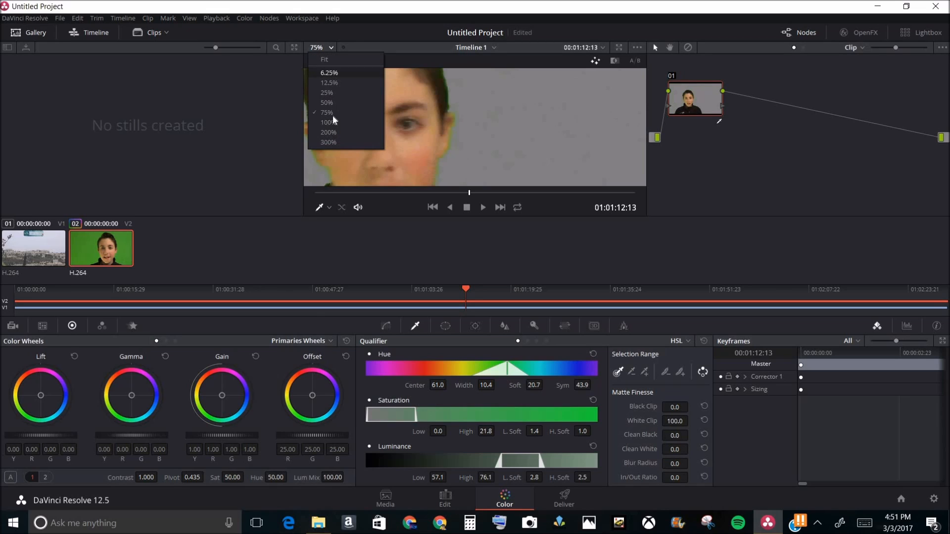
pyautogui.click(327, 93)
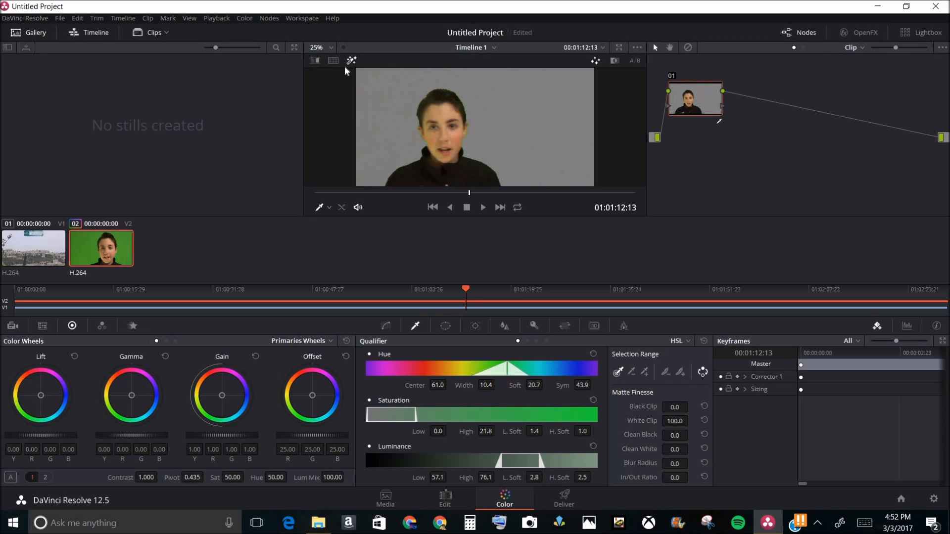
pyautogui.moveTo(743, 236)
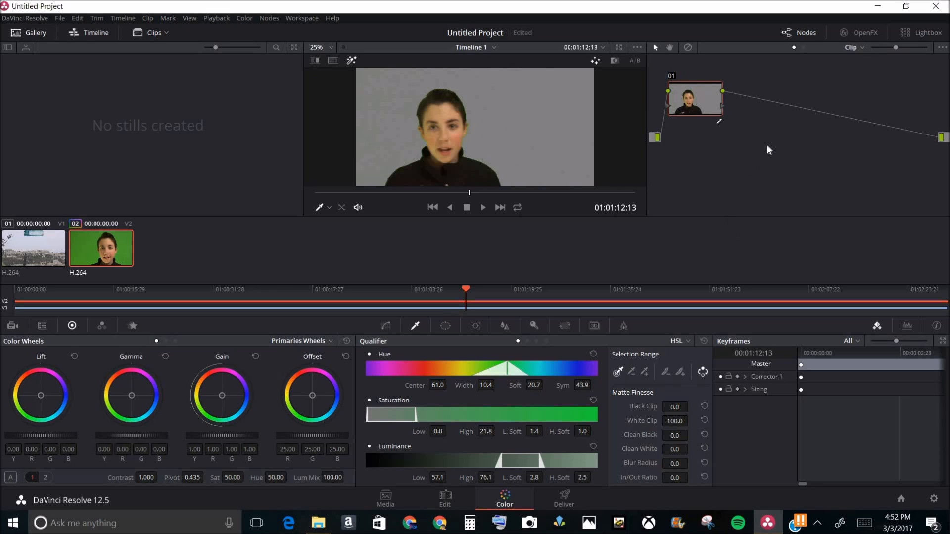
pyautogui.moveTo(701, 102)
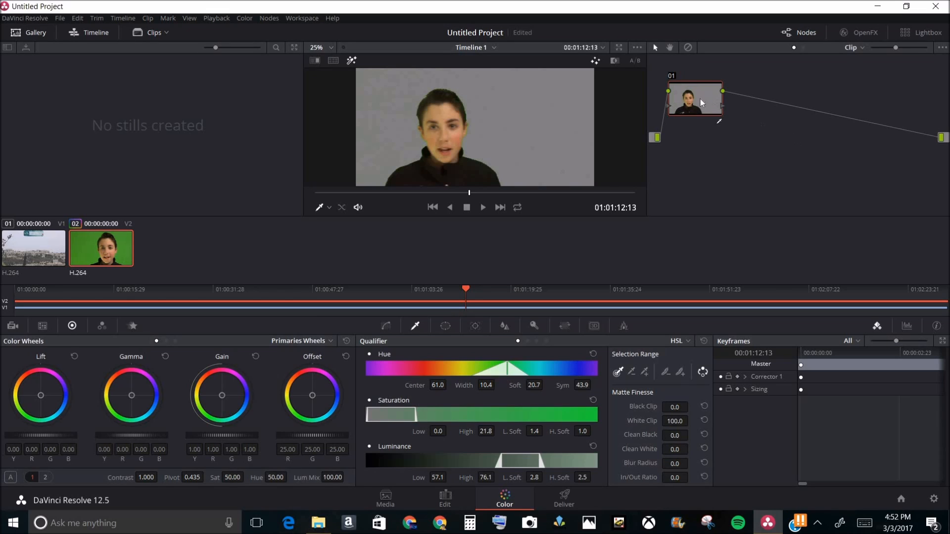
pyautogui.moveTo(695, 100); pyautogui.dragTo(726, 94)
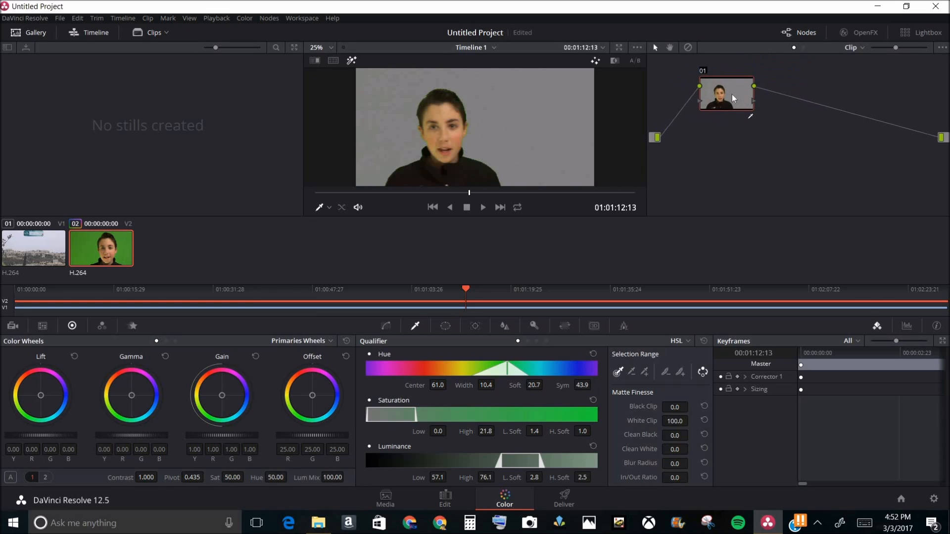
pyautogui.moveTo(702, 91)
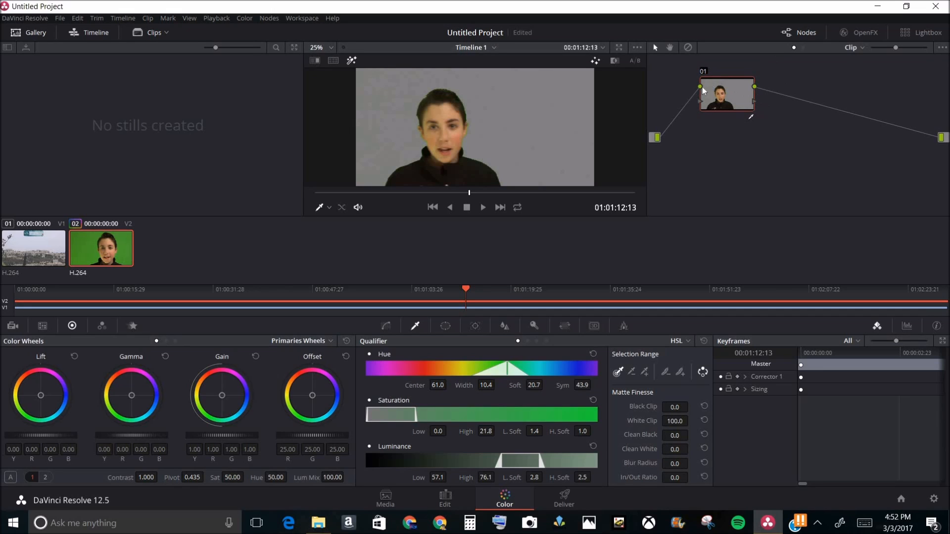
pyautogui.moveTo(789, 176)
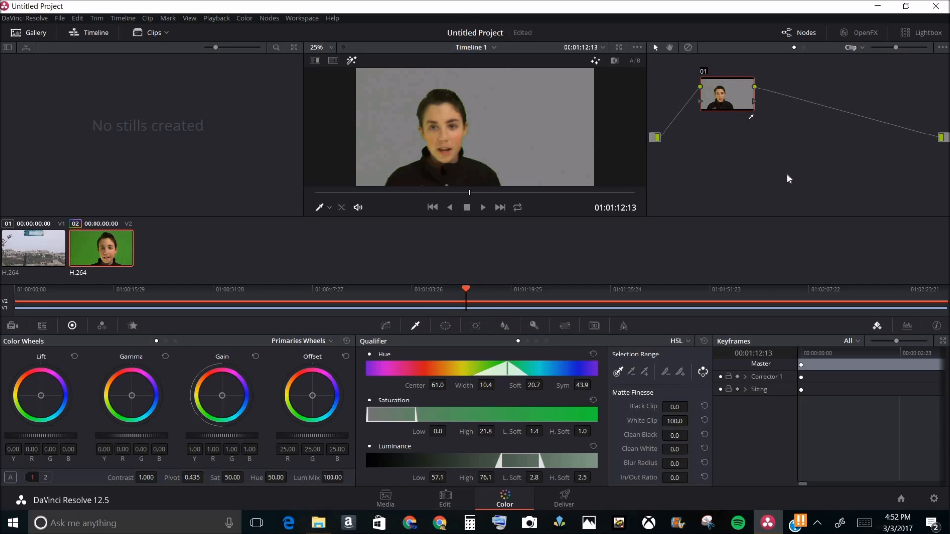
pyautogui.rightClick(788, 179)
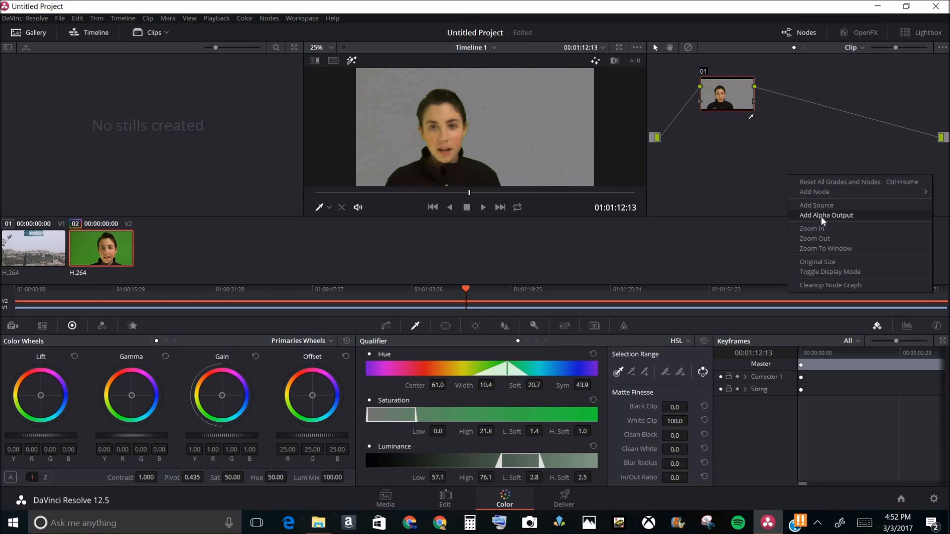
pyautogui.click(826, 214)
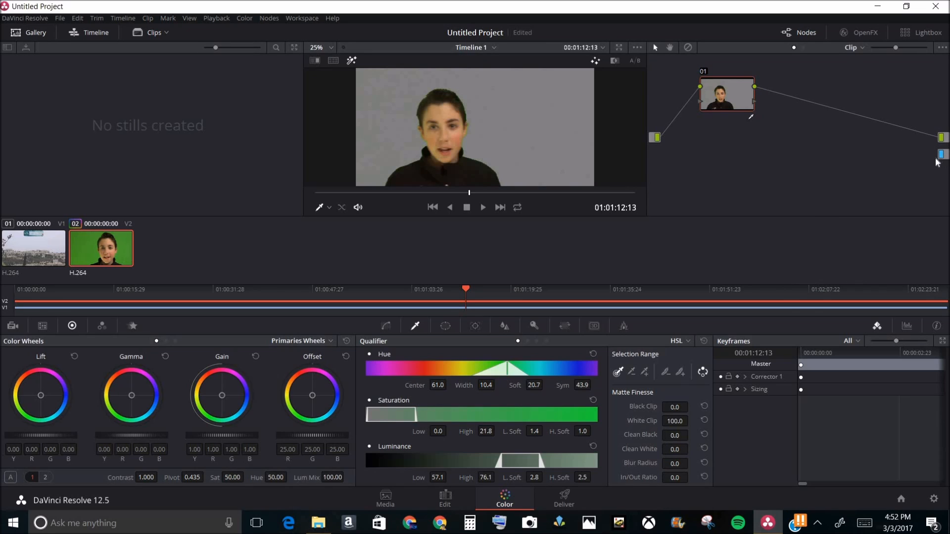
pyautogui.moveTo(784, 107)
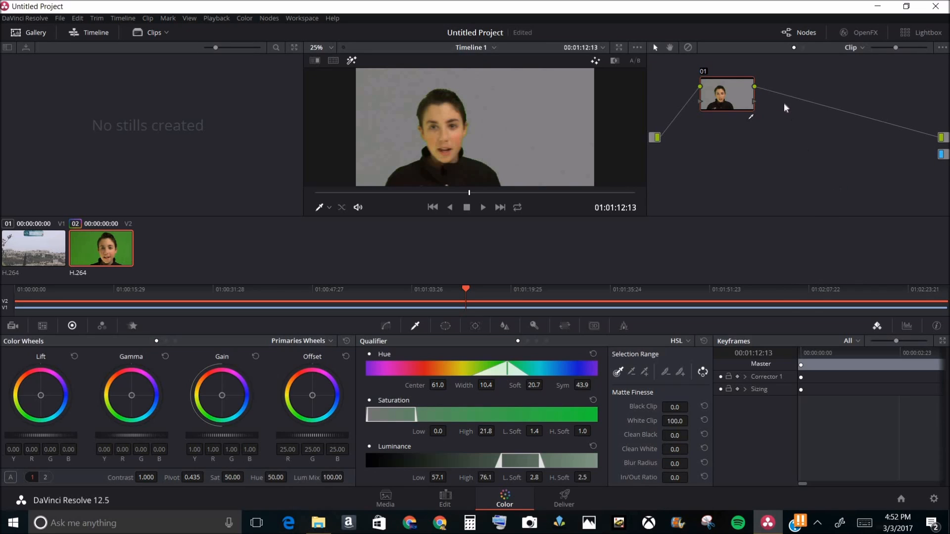
pyautogui.moveTo(774, 115)
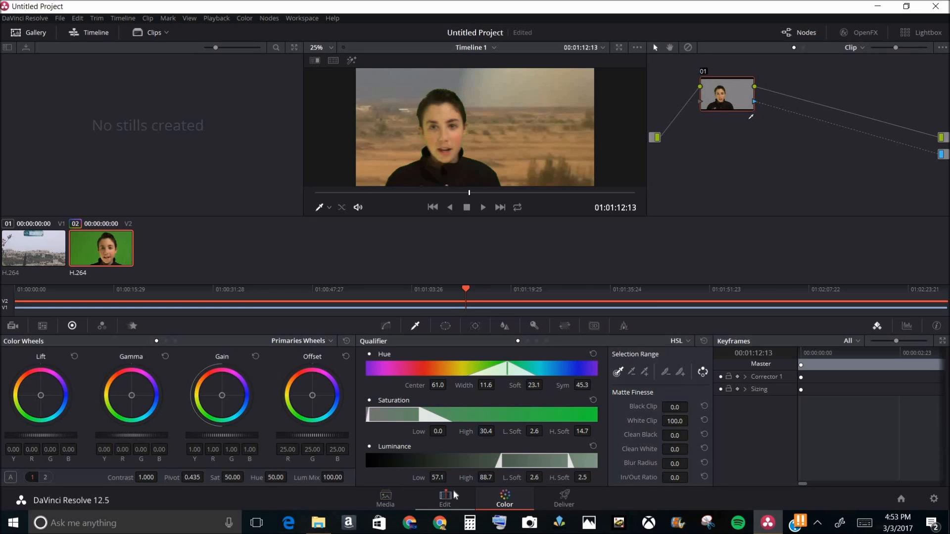
# Review the composite on the Edit timeline, then move to the Deliver page for render settings.
pyautogui.click(444, 497)
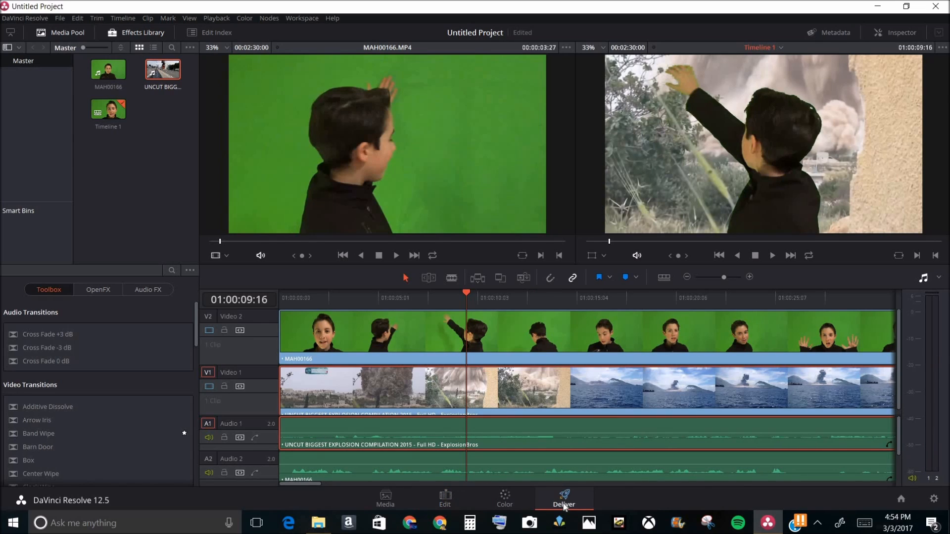
pyautogui.click(563, 497)
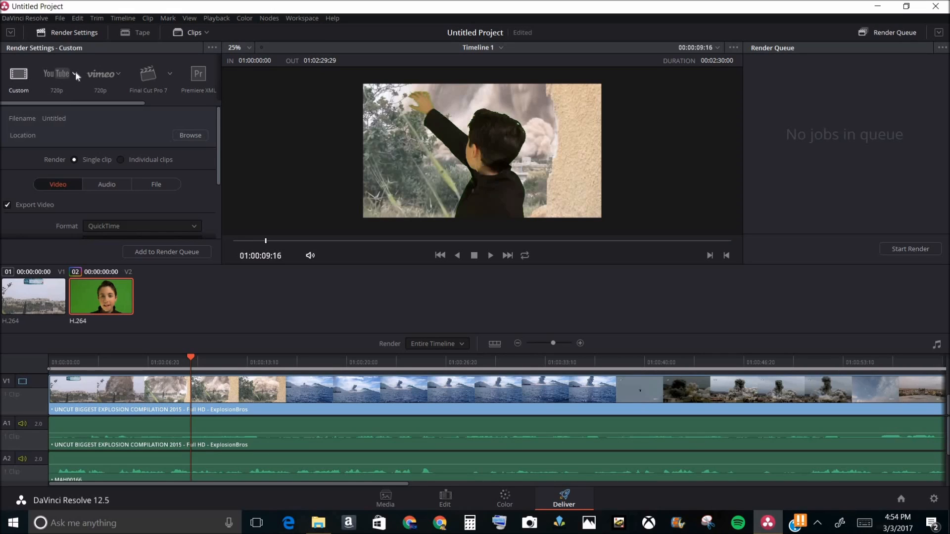
# Set the render settings to the YouTube 1080p preset.
pyautogui.click(77, 73)
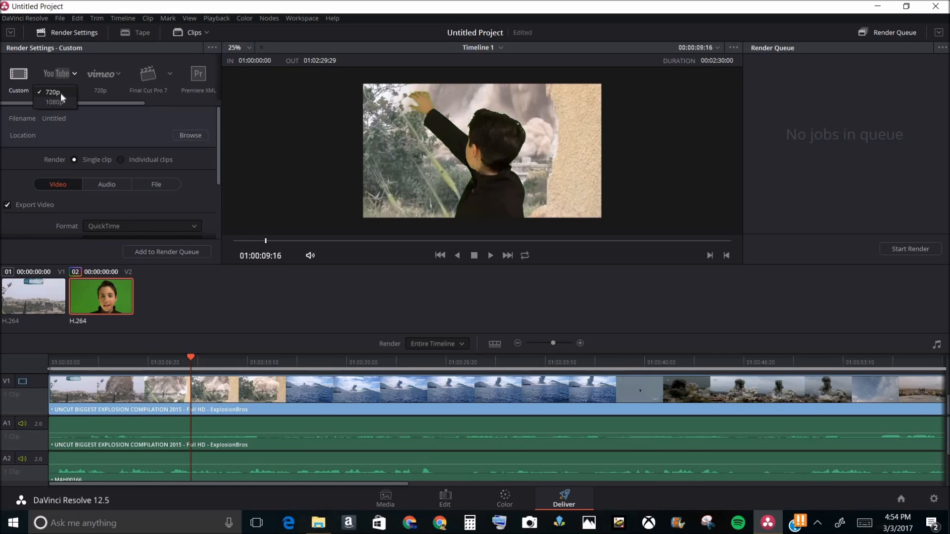
pyautogui.click(53, 102)
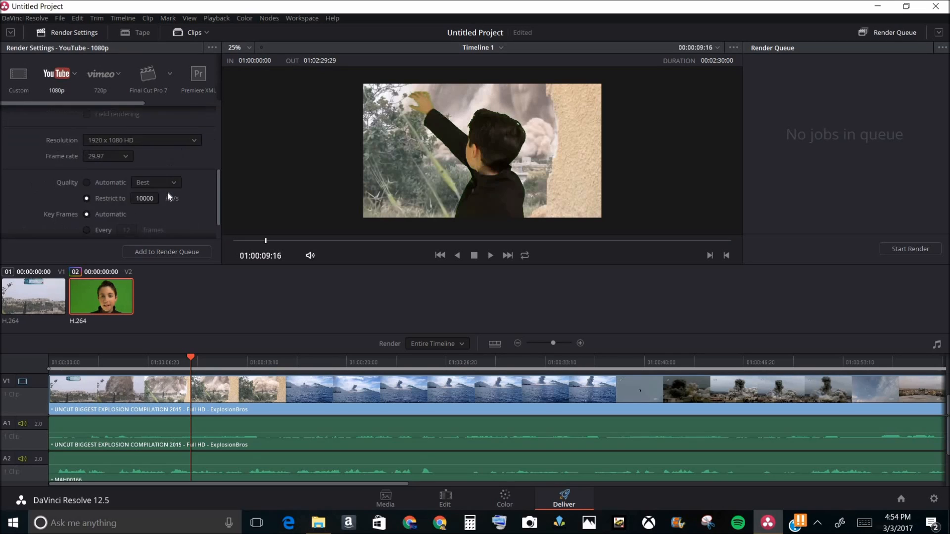
pyautogui.scroll(-3)
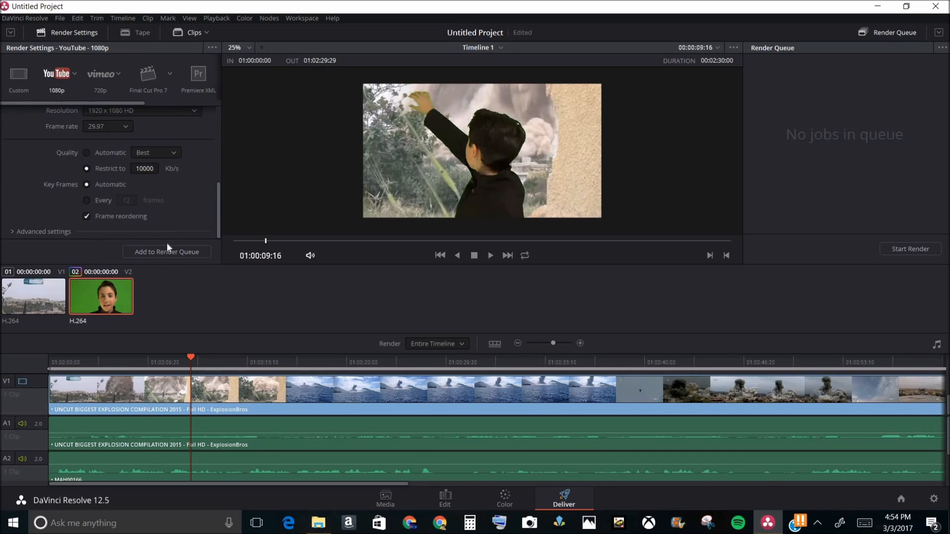
# Queue a render job to the Desktop, then delete Job 1, leaving the queue empty.
pyautogui.click(167, 252)
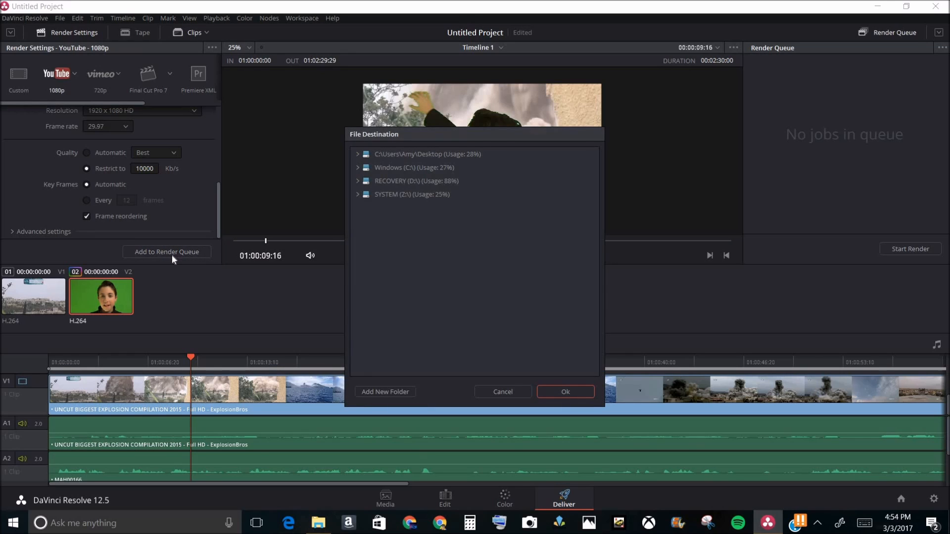
pyautogui.click(427, 154)
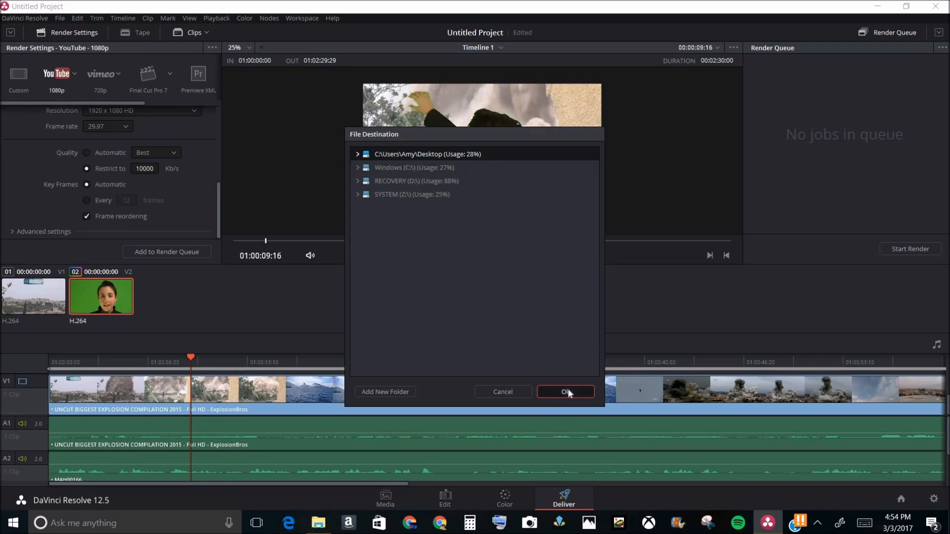
pyautogui.click(565, 392)
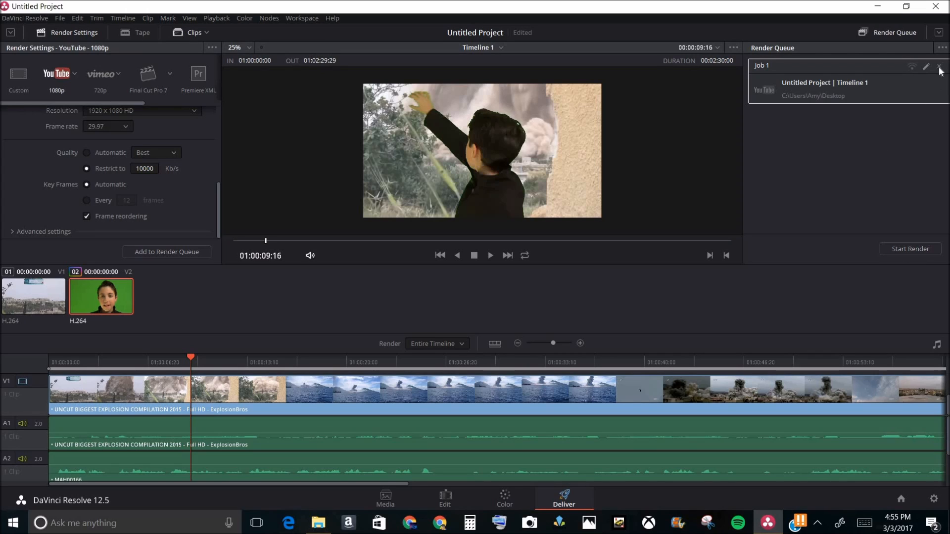
pyautogui.click(940, 66)
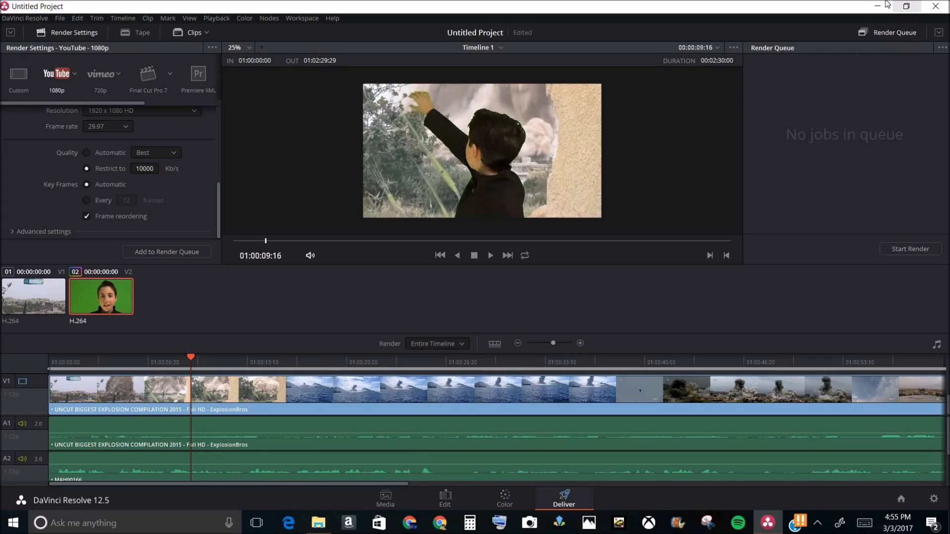